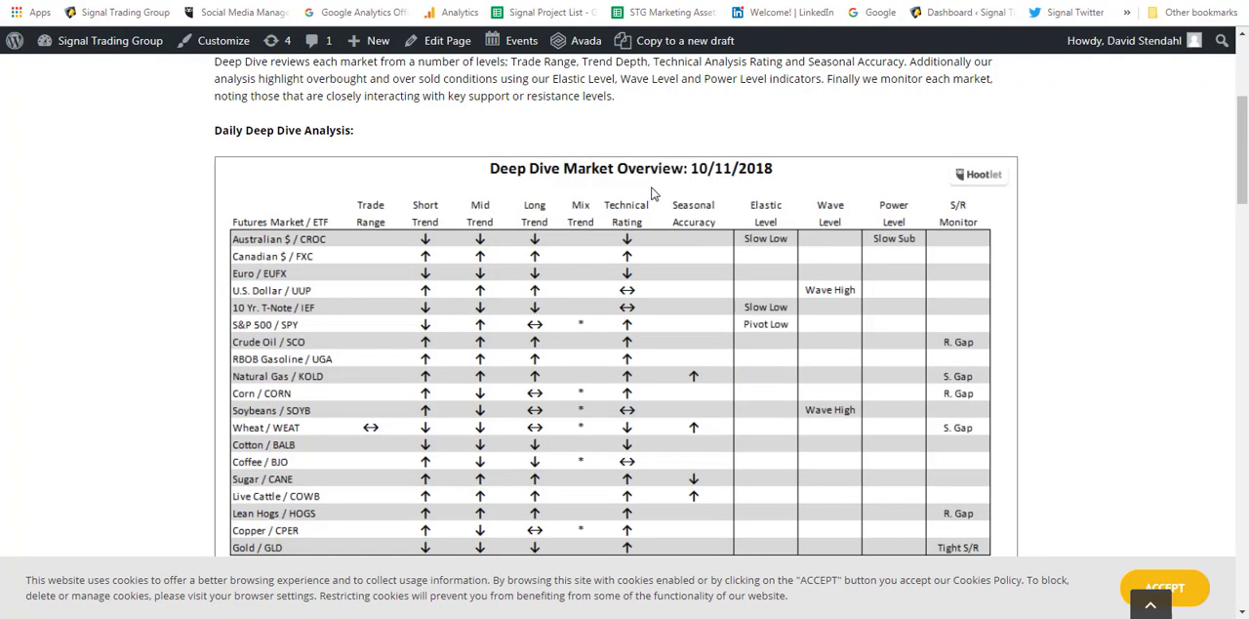
mouse_move(709, 181)
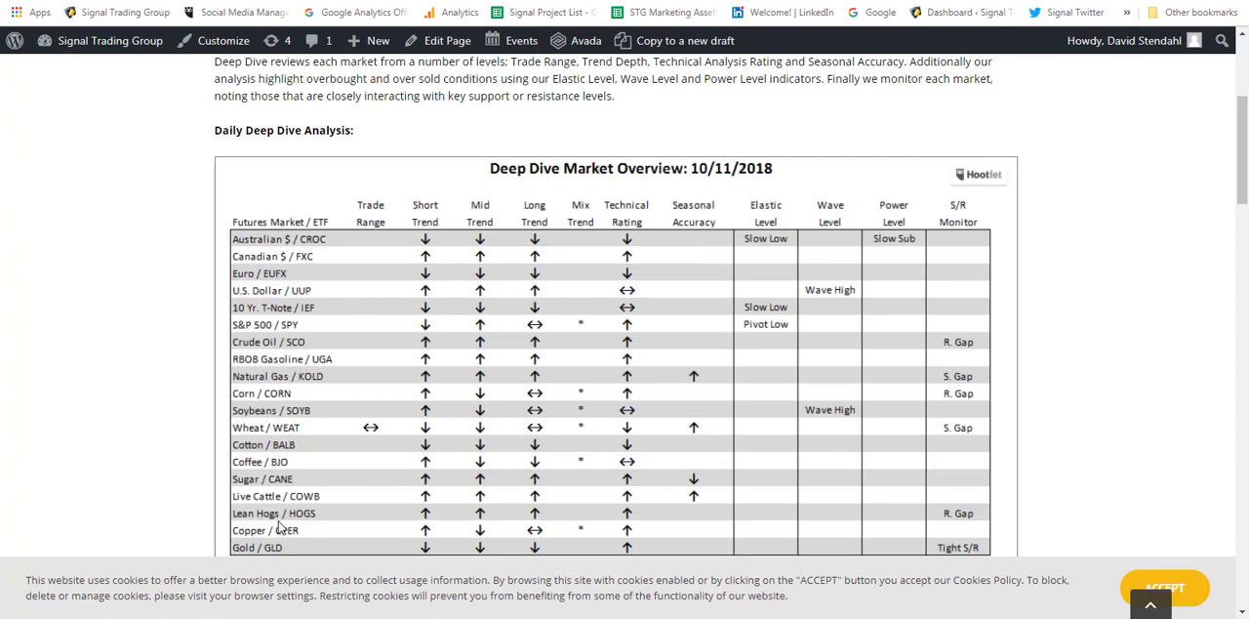
mouse_move(383, 536)
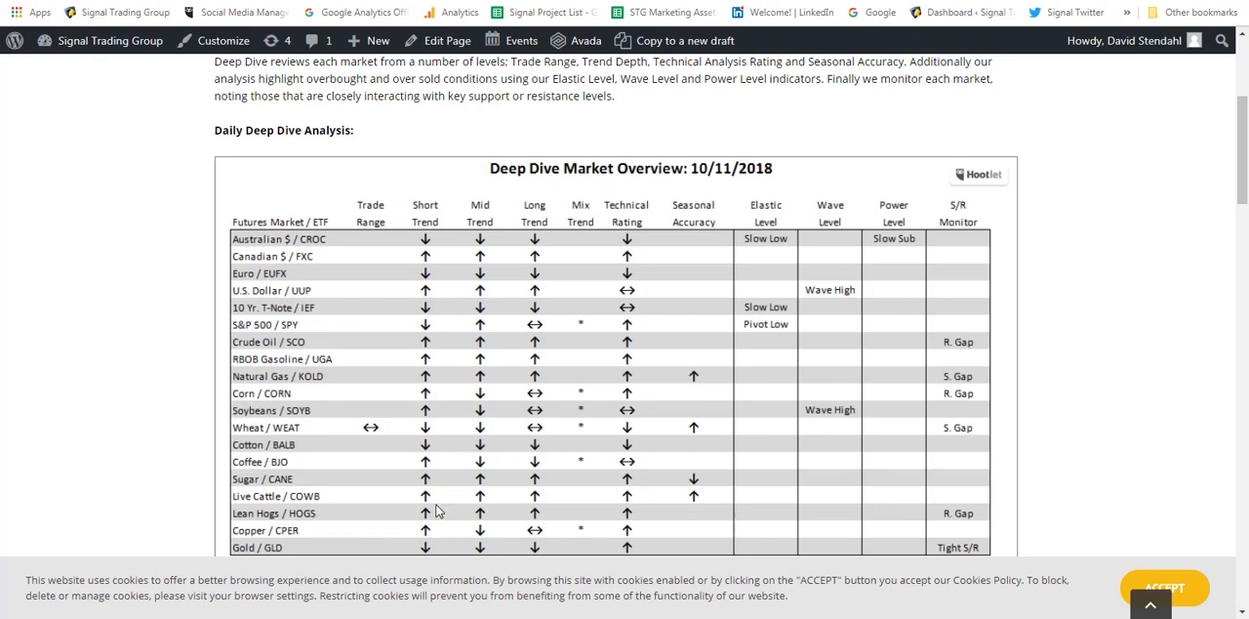
mouse_move(549, 512)
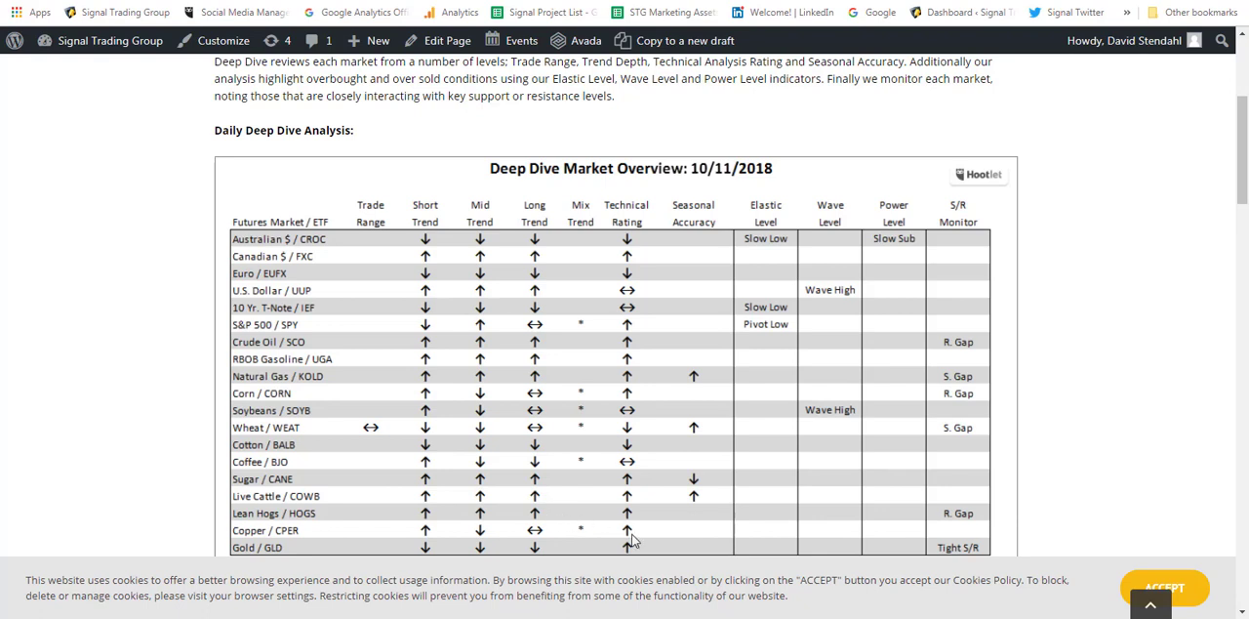
mouse_move(633, 518)
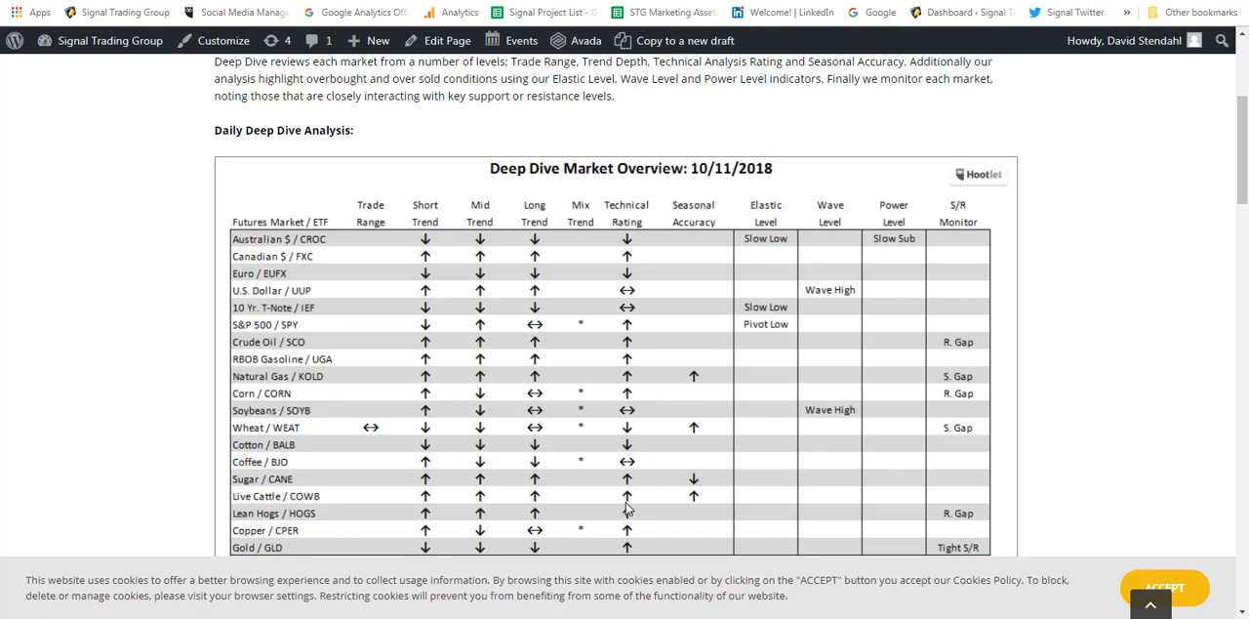
mouse_move(639, 511)
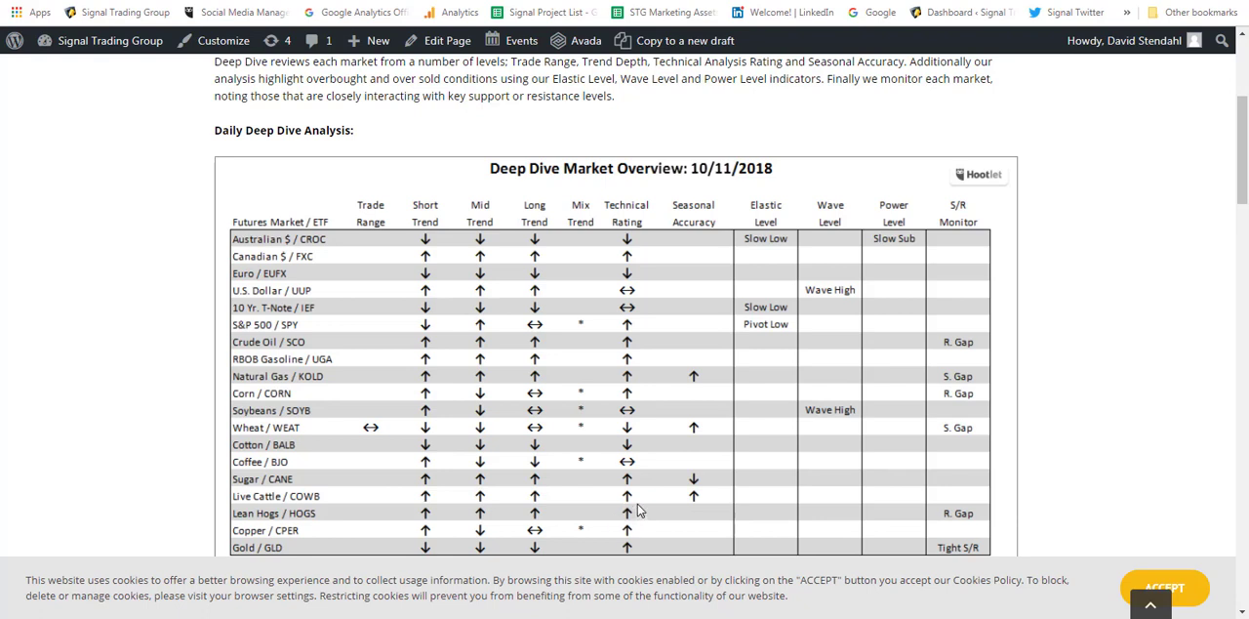
mouse_move(637, 528)
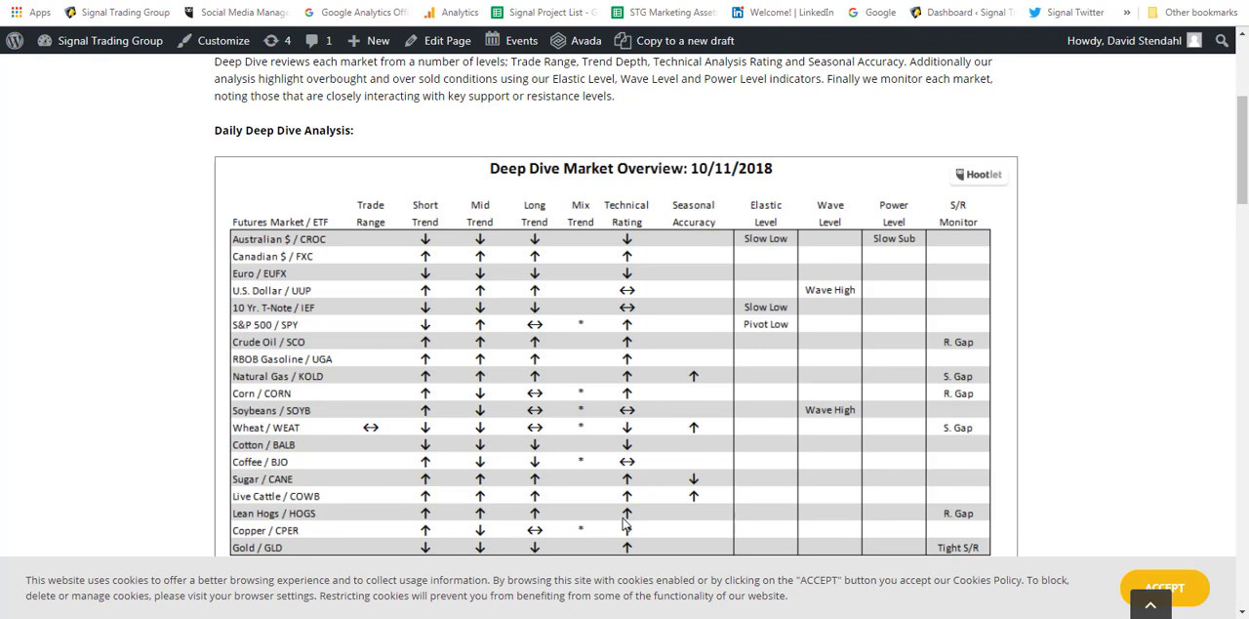
mouse_move(357, 40)
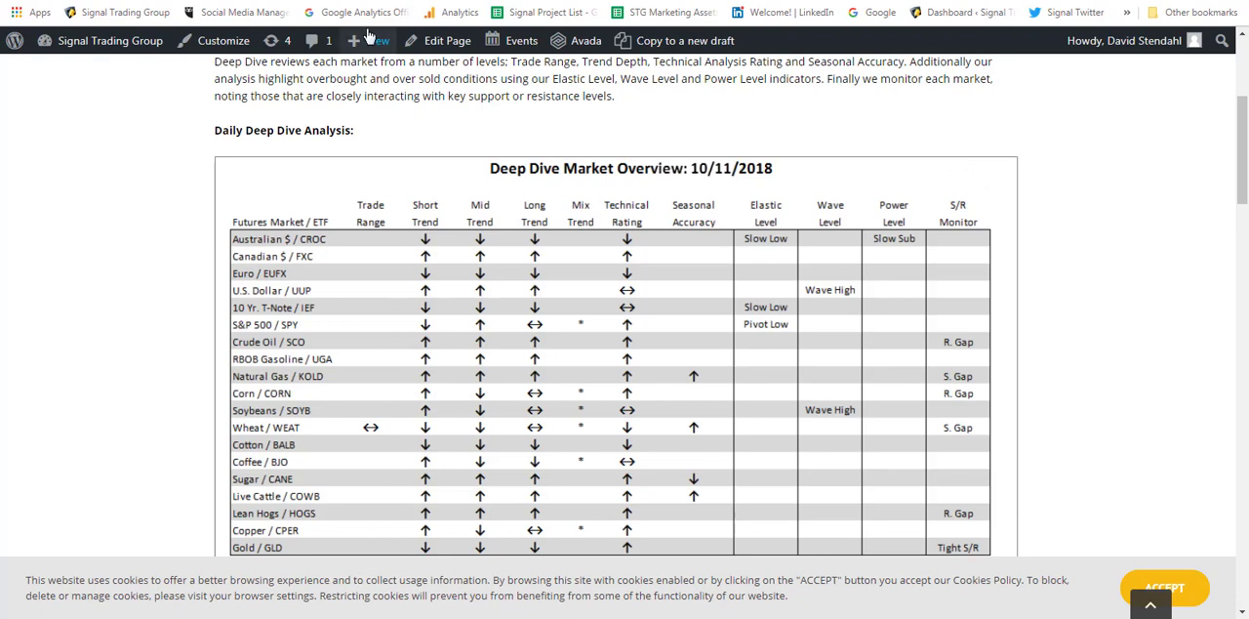
- Scroll down to the high/low signal table and check Lean Hogs' Low 4 reading
scroll(down, 3)
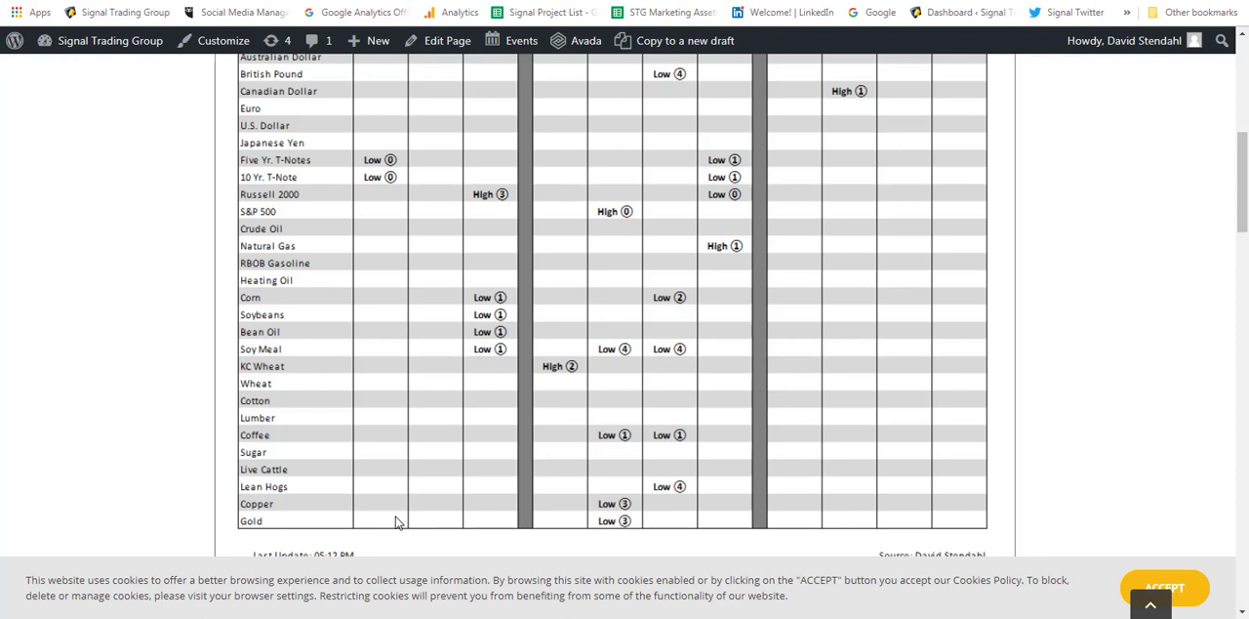
mouse_move(674, 493)
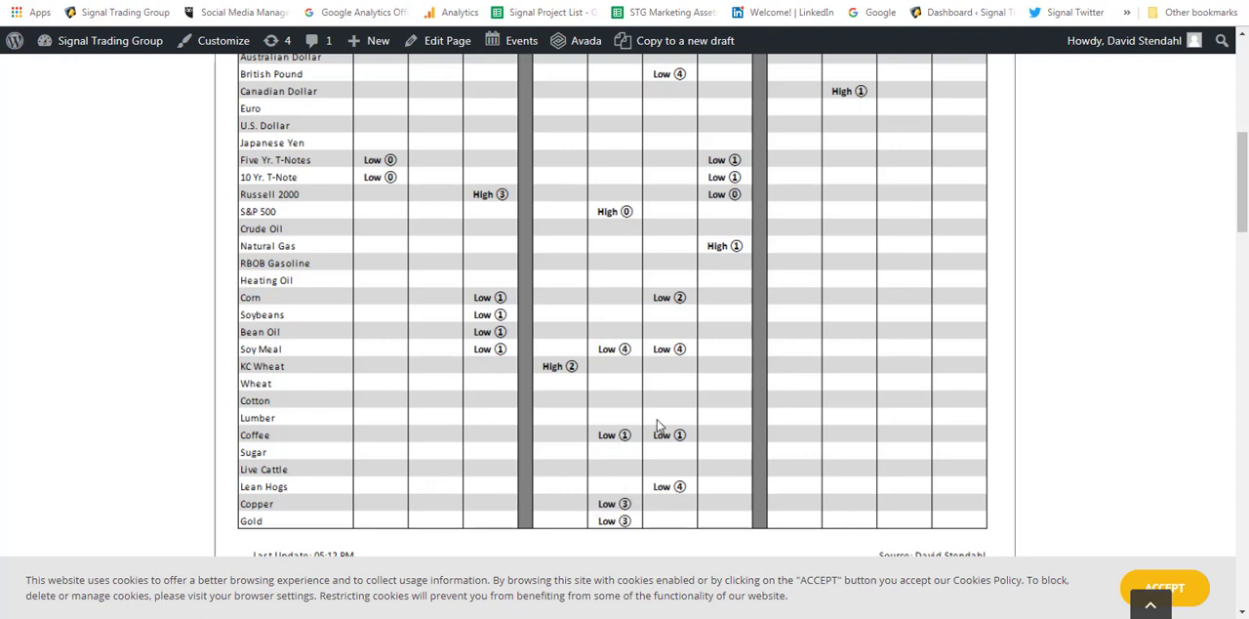
mouse_move(515, 327)
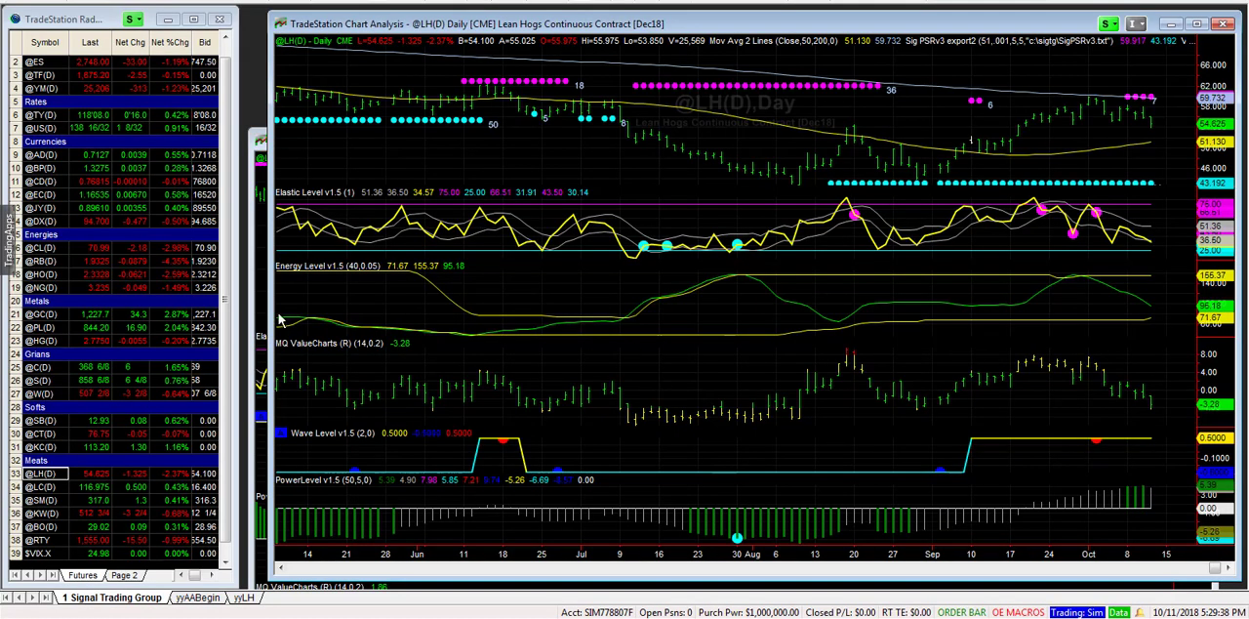
mouse_move(324, 343)
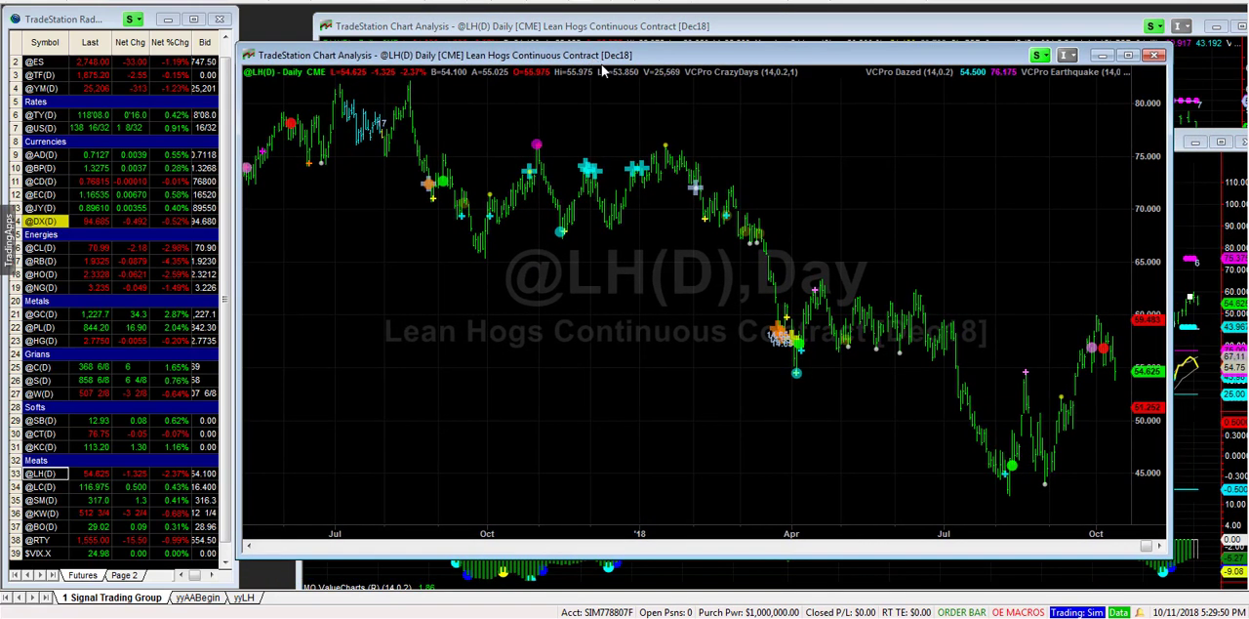
mouse_move(1105, 410)
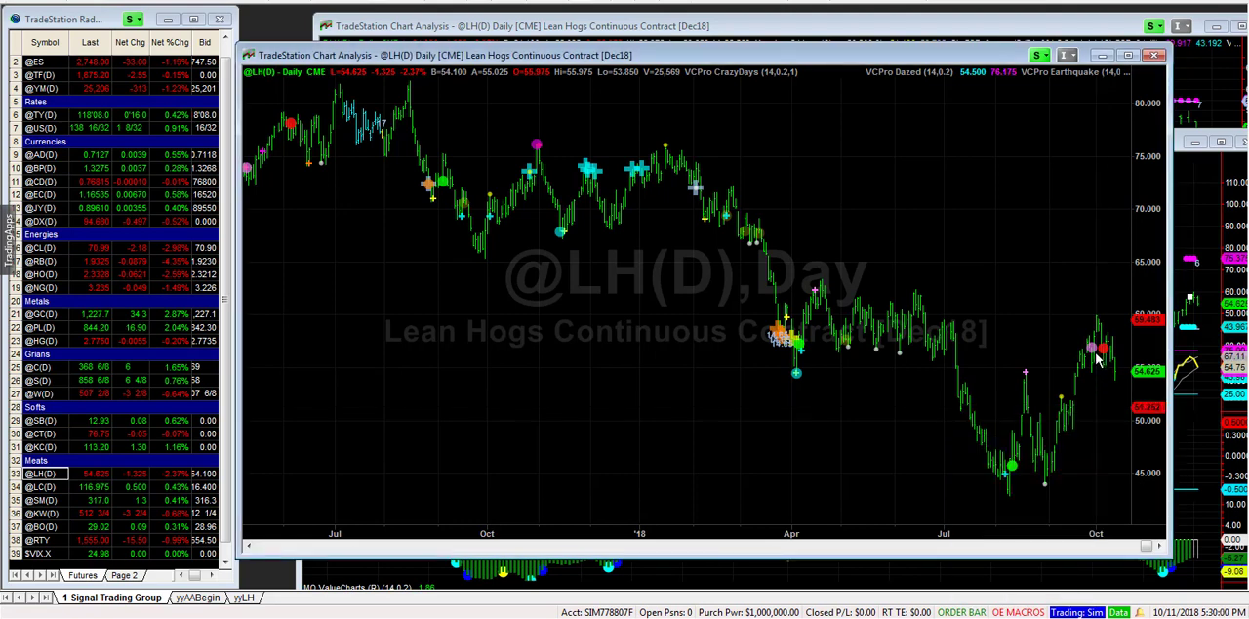
mouse_move(1112, 360)
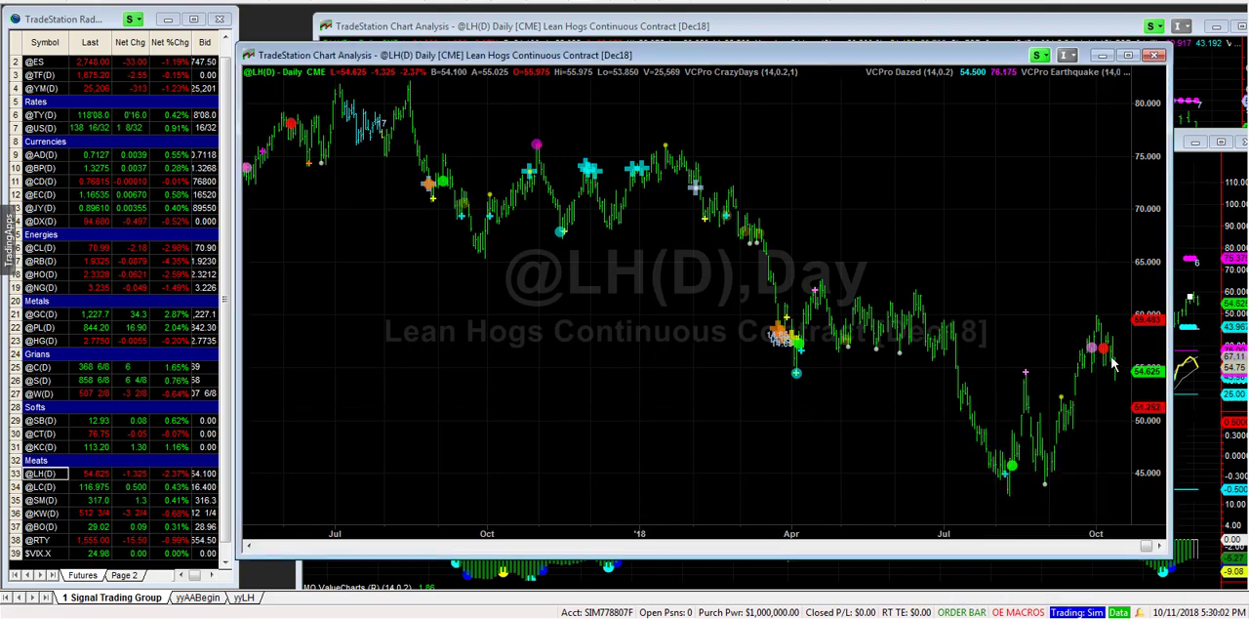
mouse_move(1090, 338)
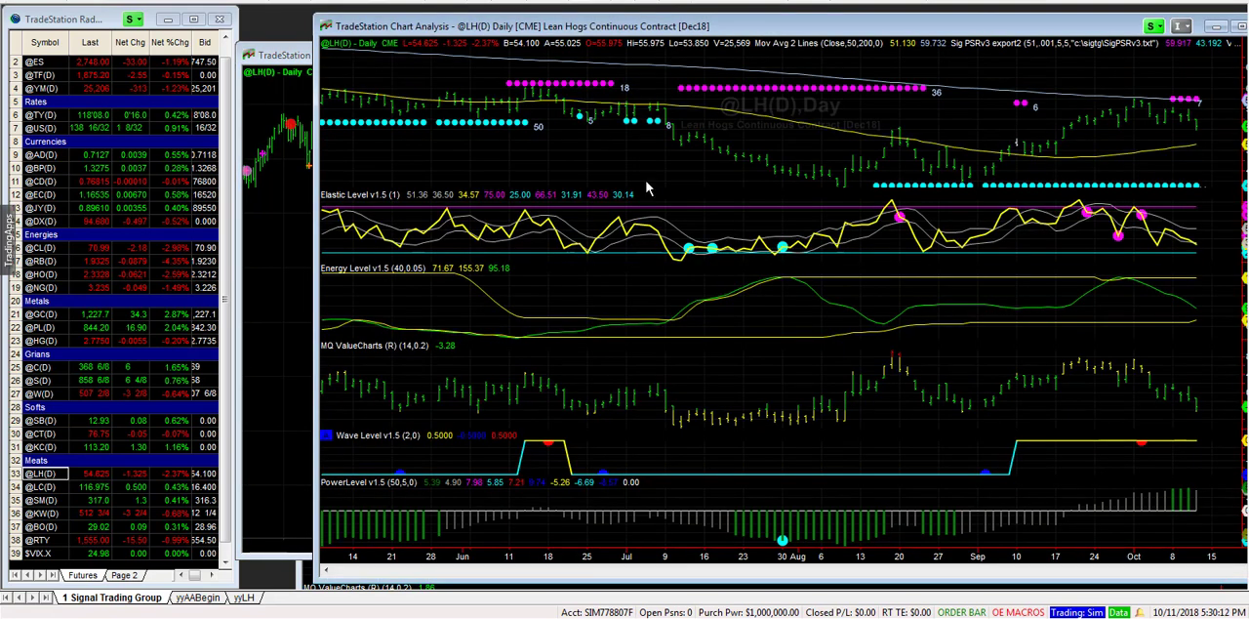
mouse_move(1052, 145)
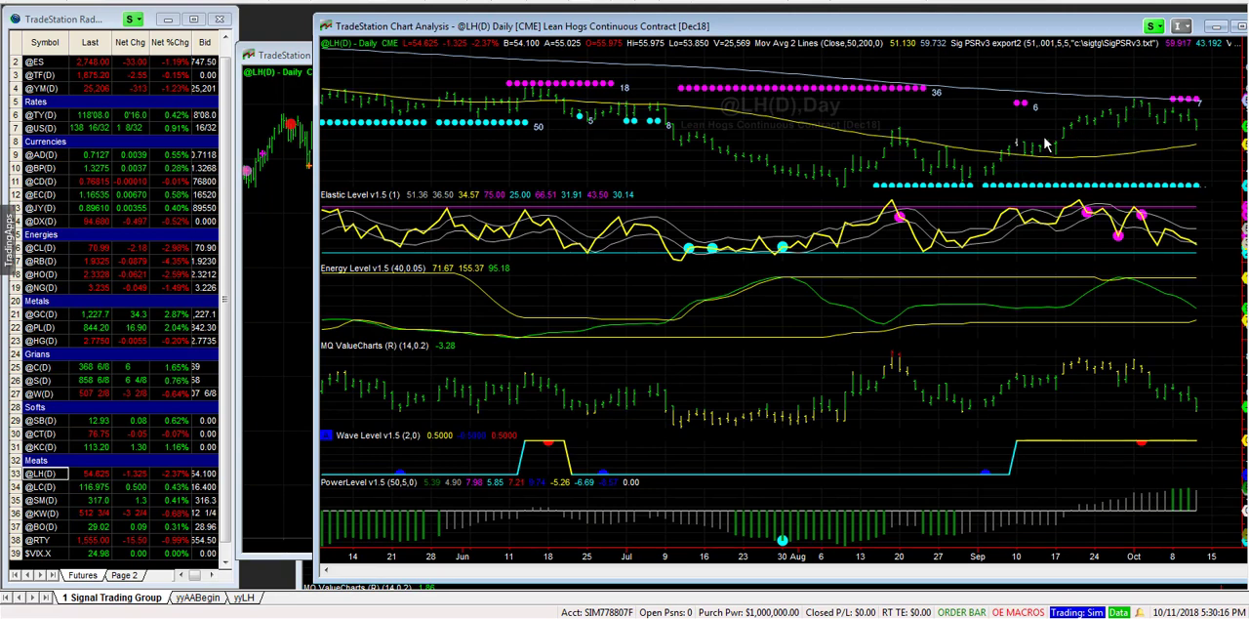
mouse_move(1106, 137)
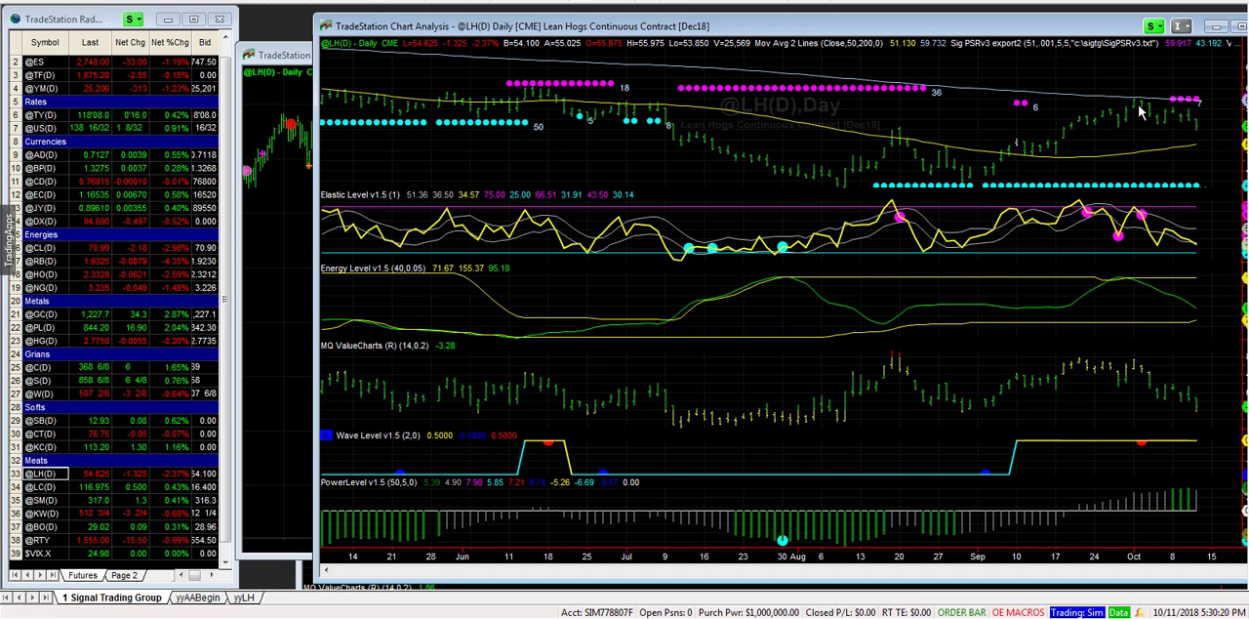
mouse_move(1198, 131)
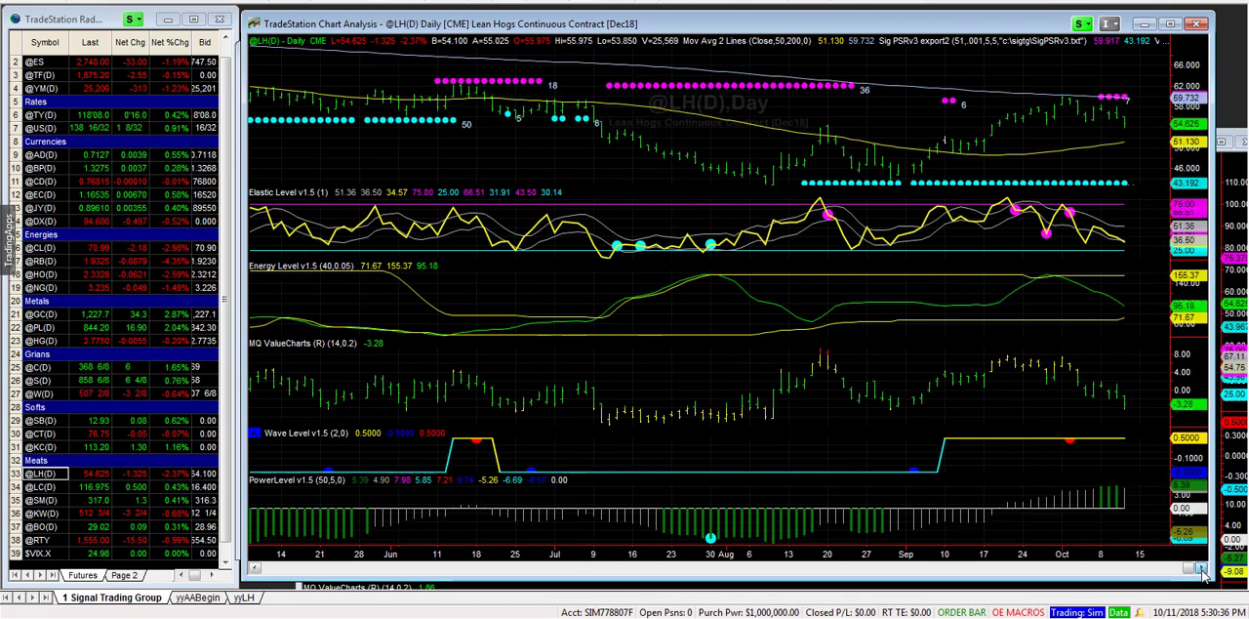
mouse_move(510, 117)
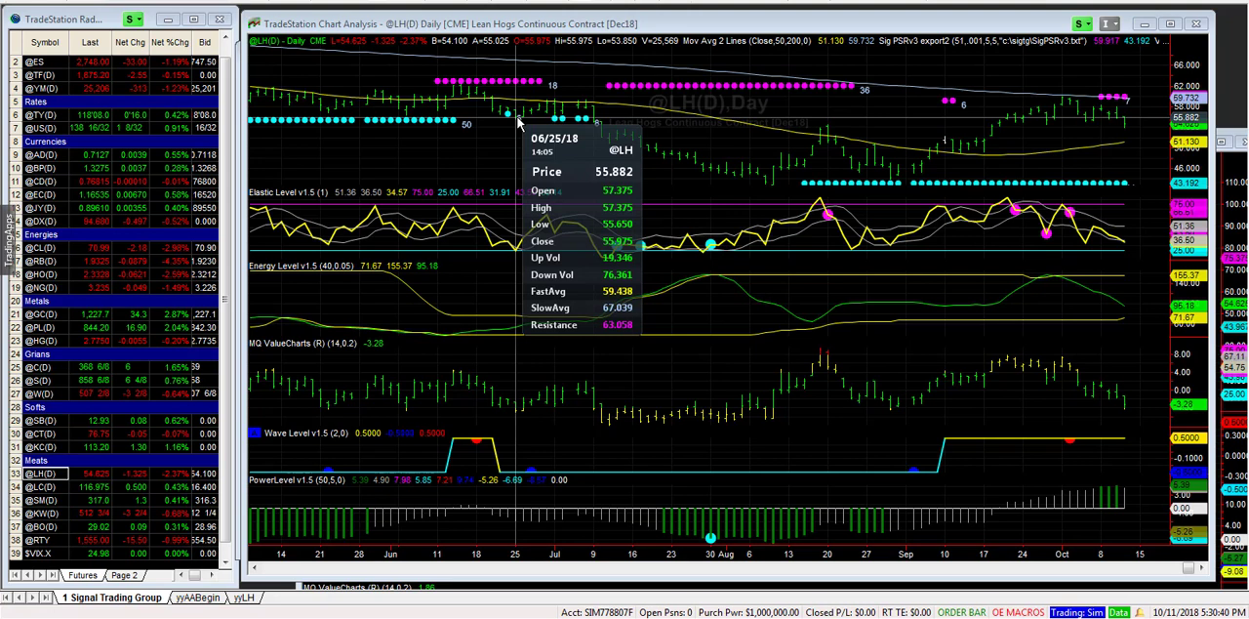
mouse_move(910, 169)
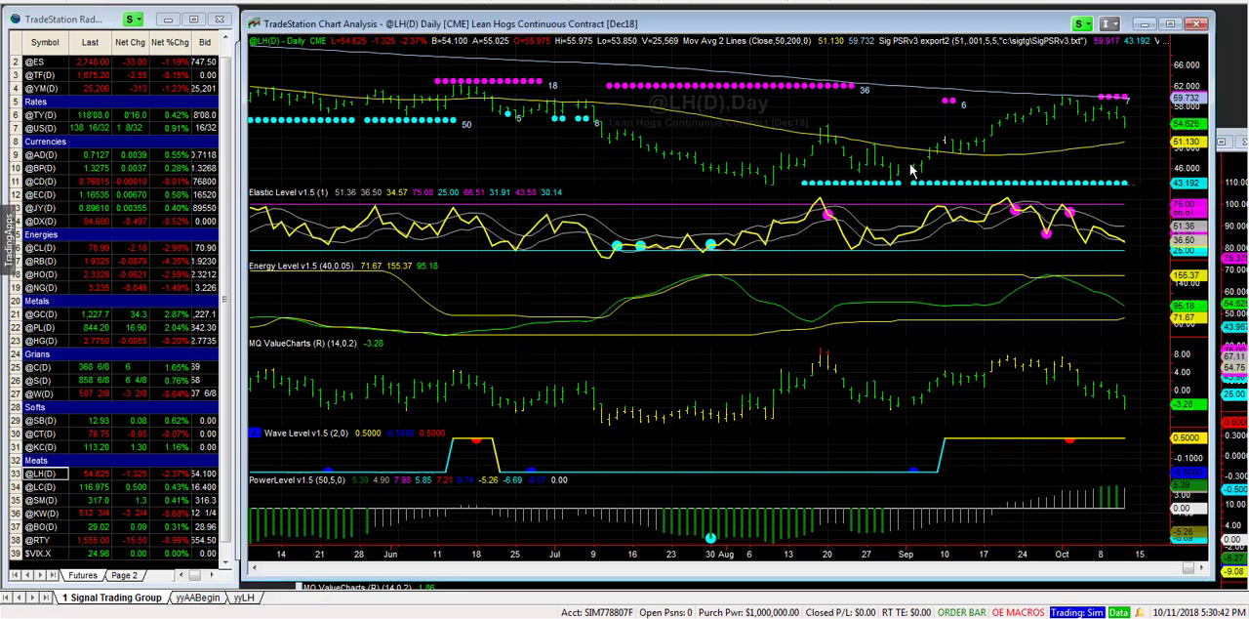
mouse_move(1107, 128)
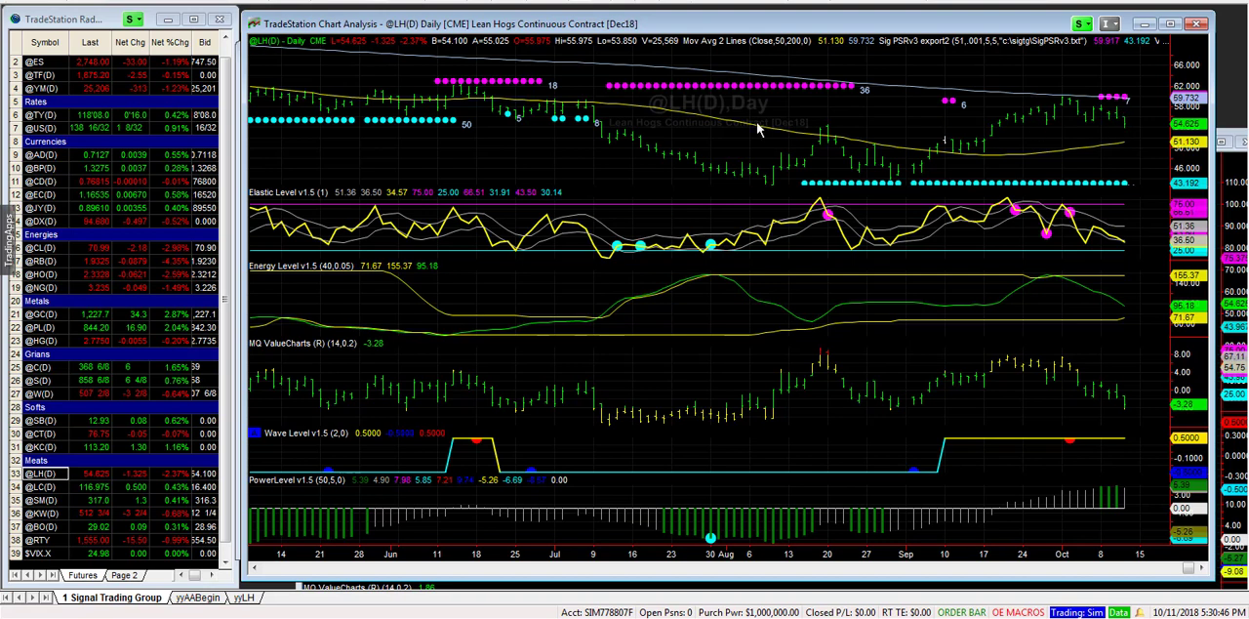
mouse_move(518, 121)
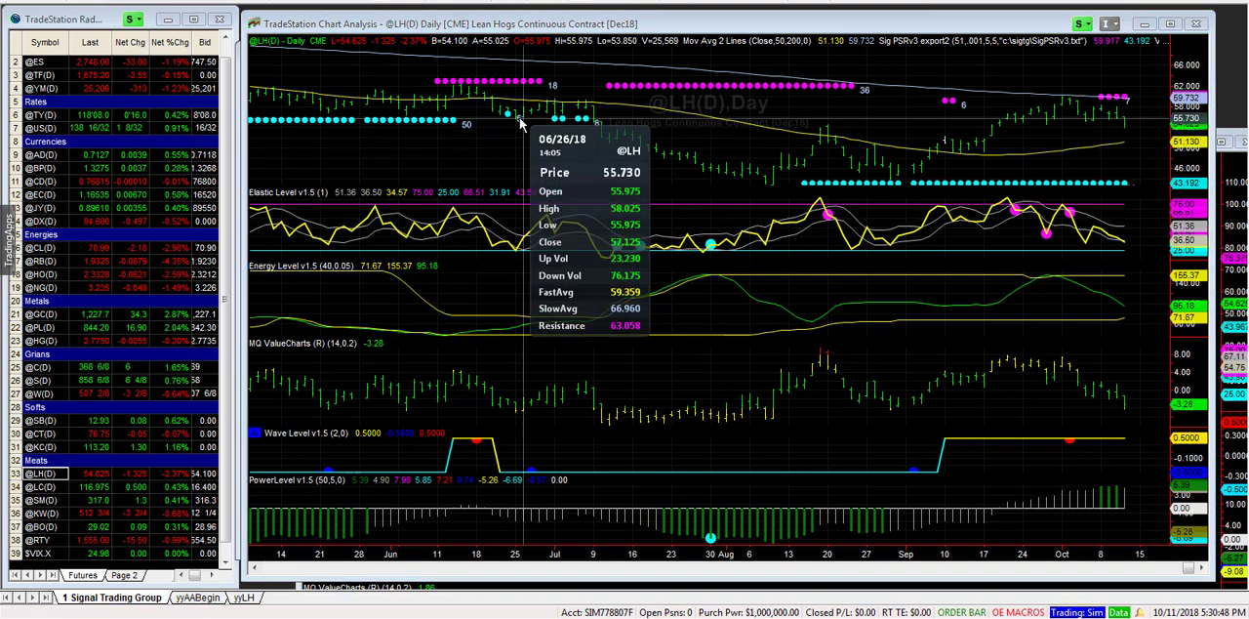
mouse_move(515, 117)
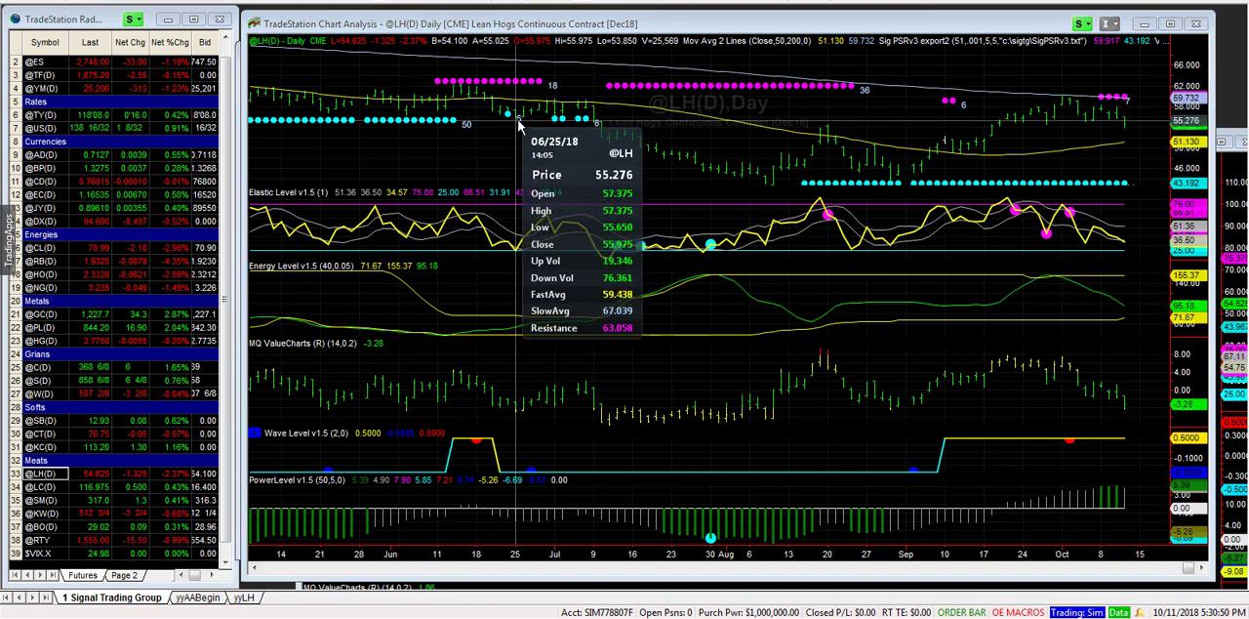
mouse_move(1132, 132)
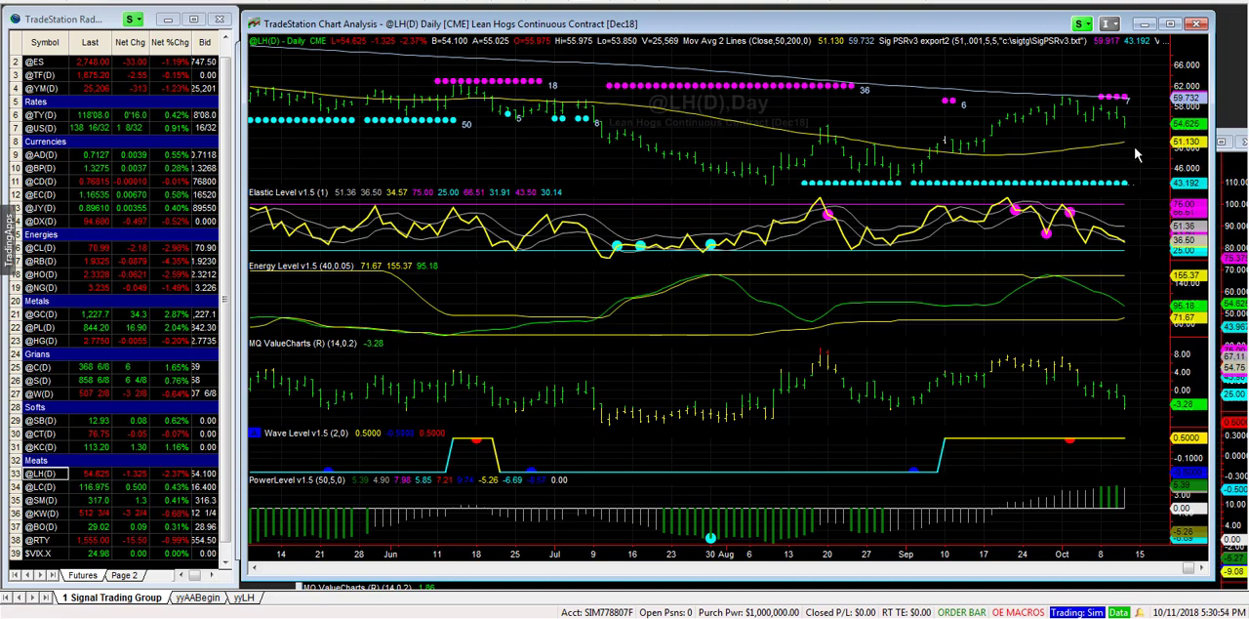
mouse_move(1126, 127)
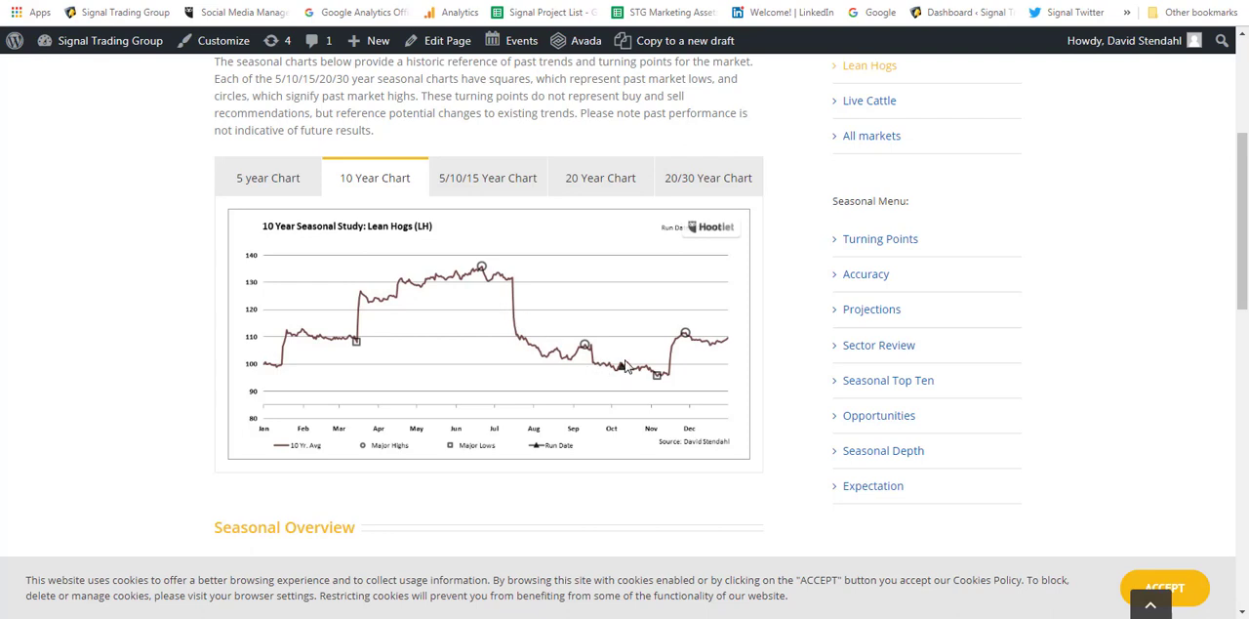
mouse_move(523, 266)
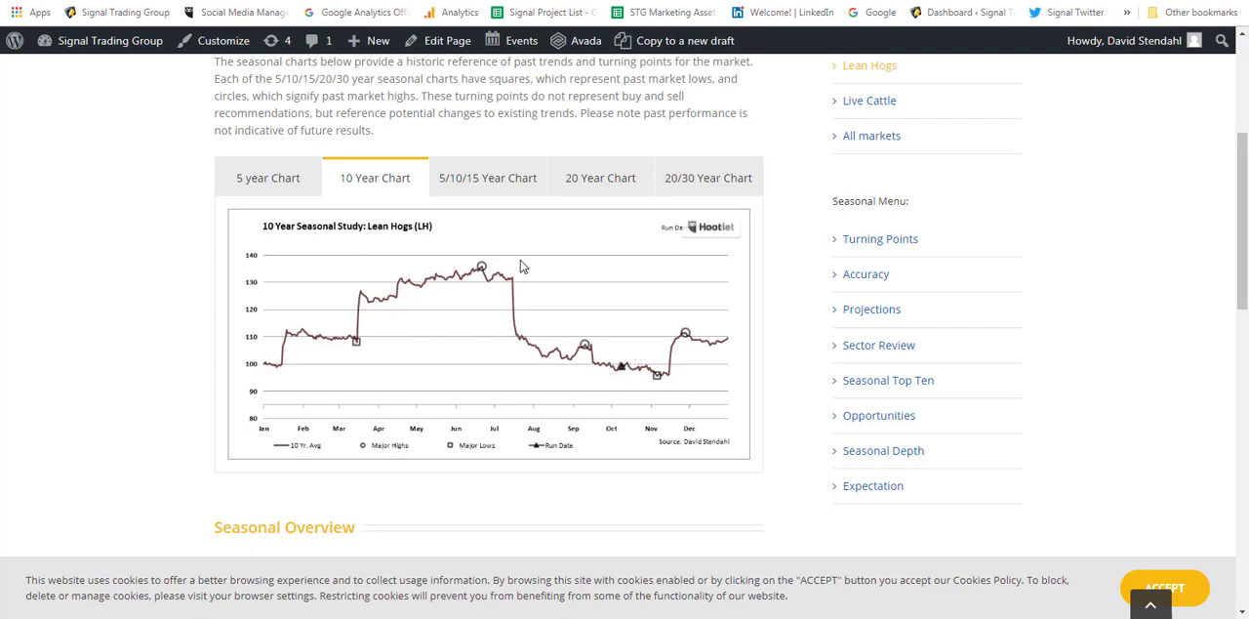
mouse_move(623, 368)
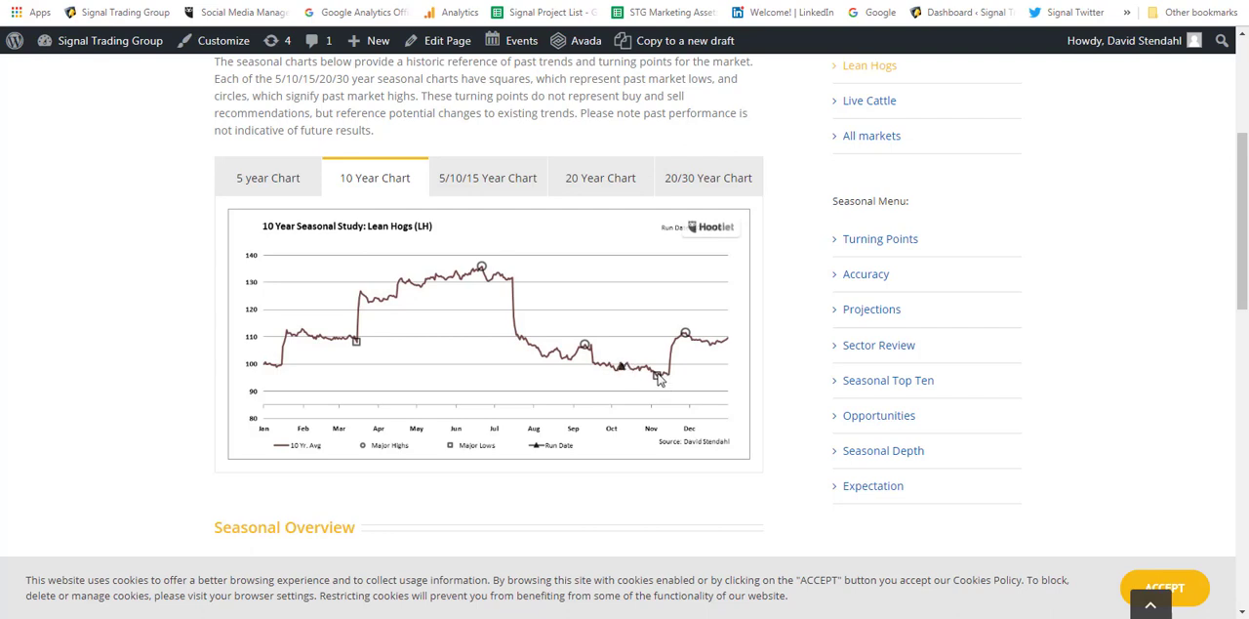
mouse_move(674, 383)
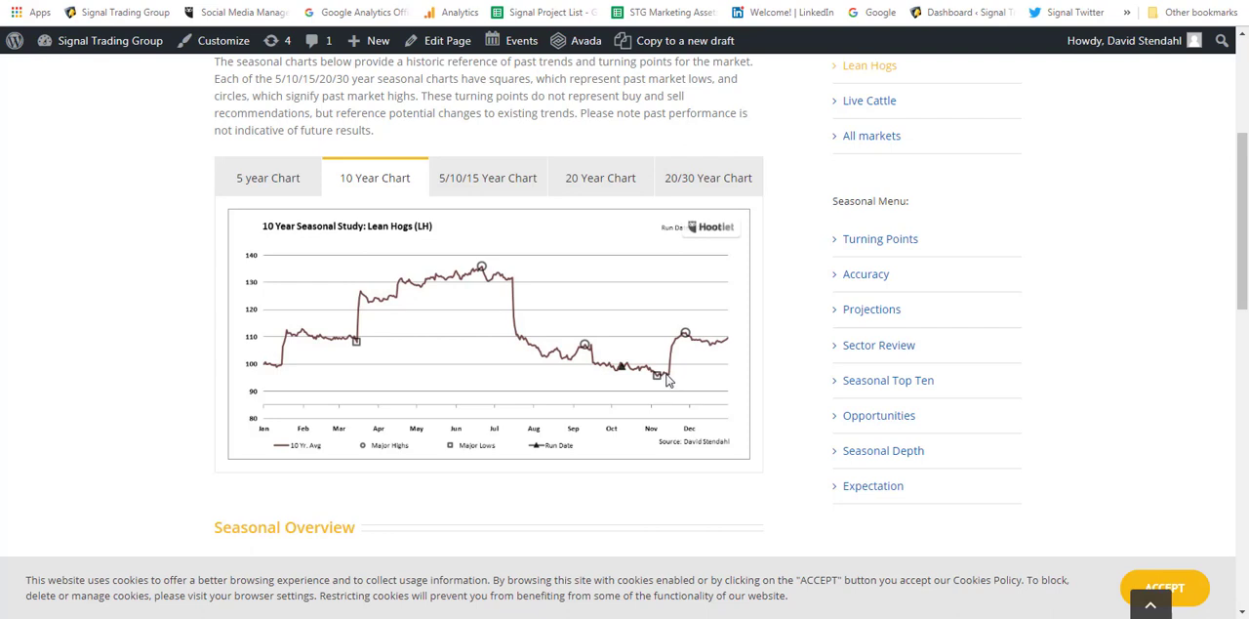
mouse_move(642, 374)
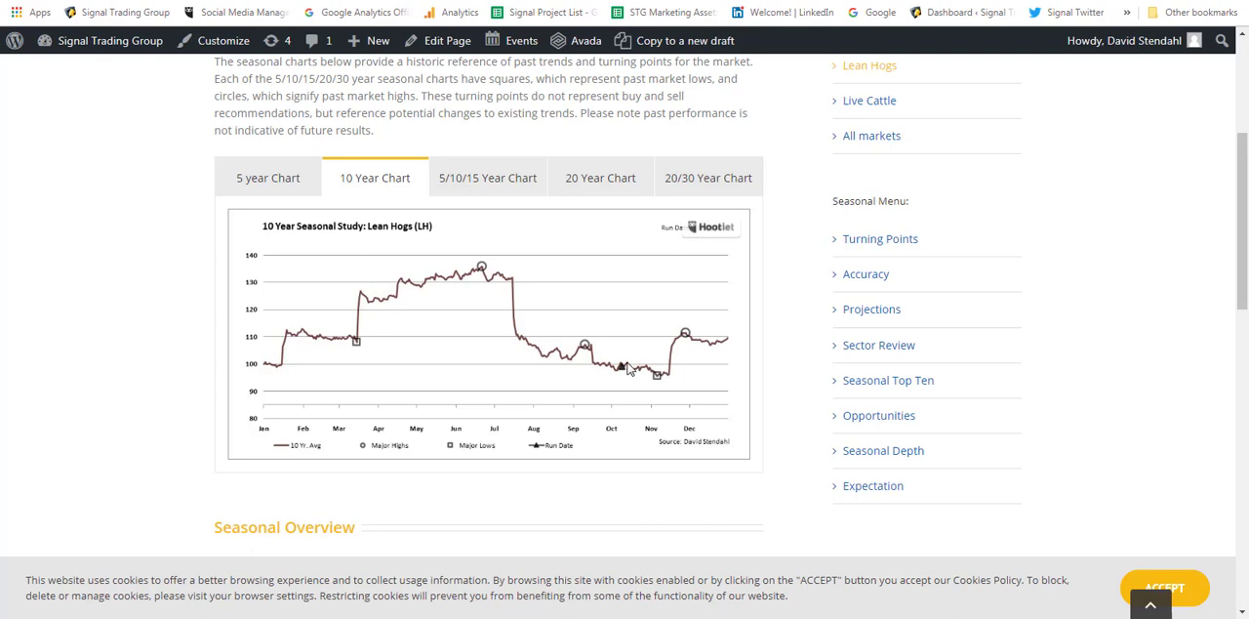
- Show the 5/10/15-year Lean Hogs seasonal chart comparing the three averages
click(488, 178)
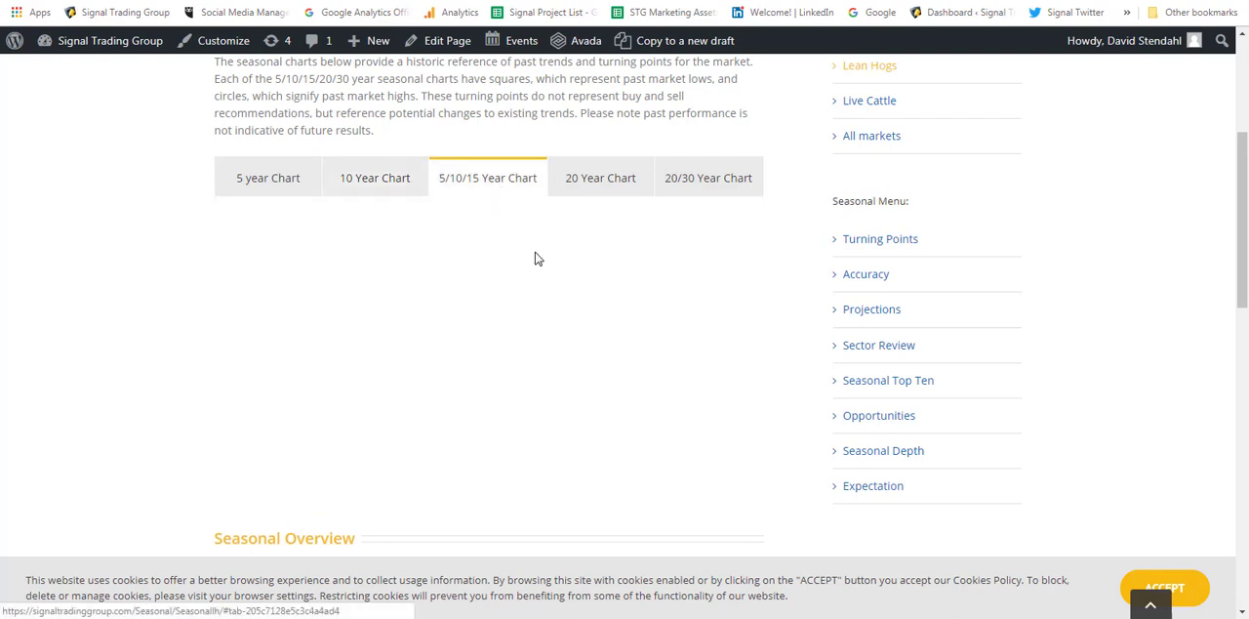
click(488, 176)
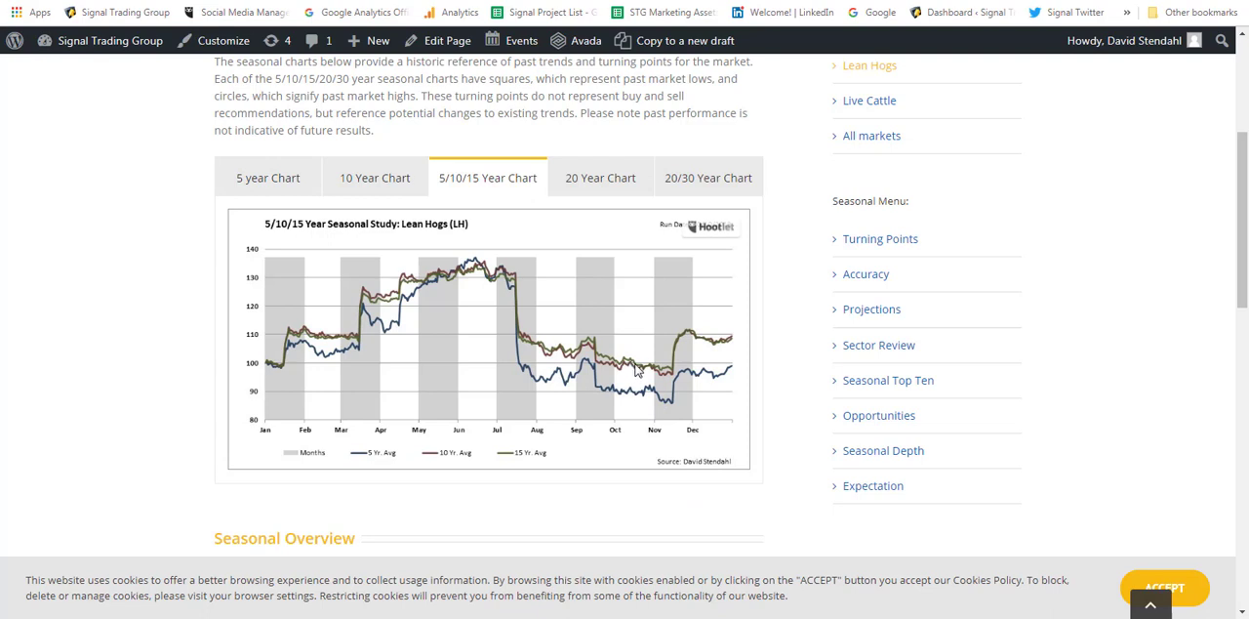
mouse_move(650, 389)
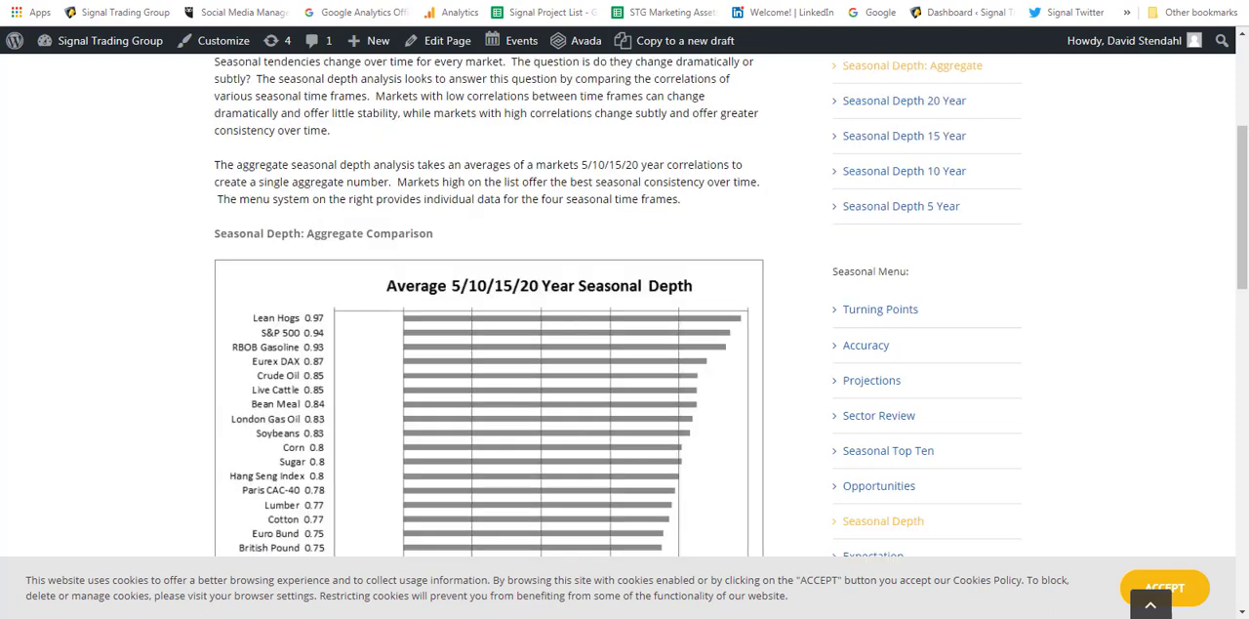
scroll(down, 3)
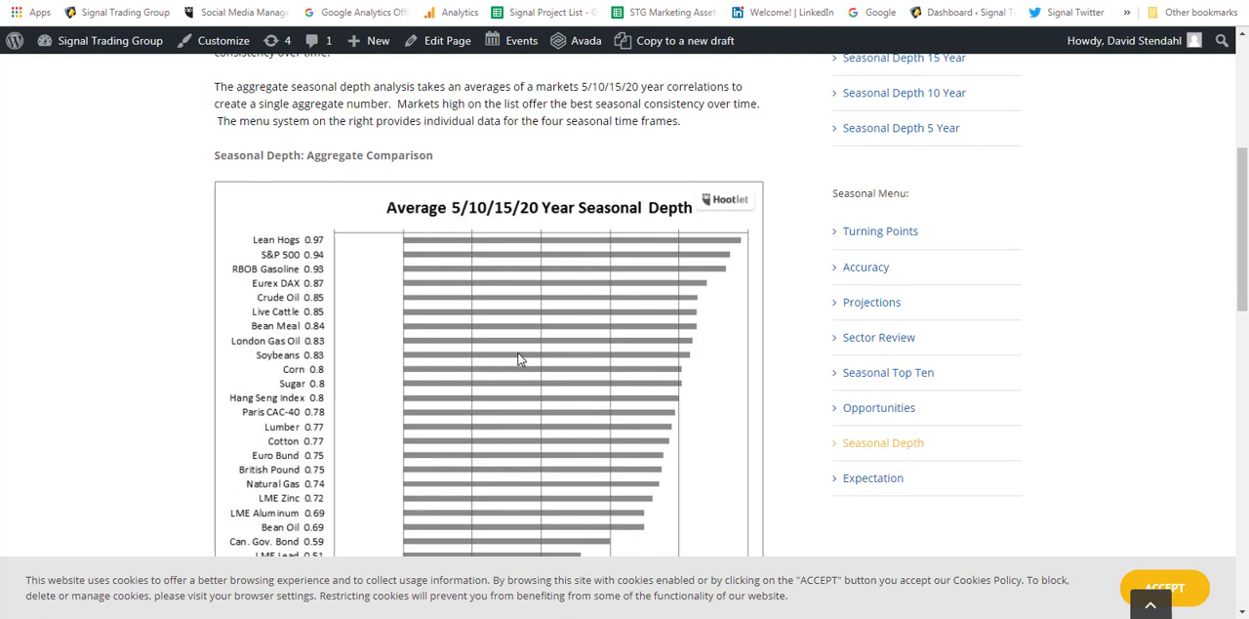
mouse_move(527, 334)
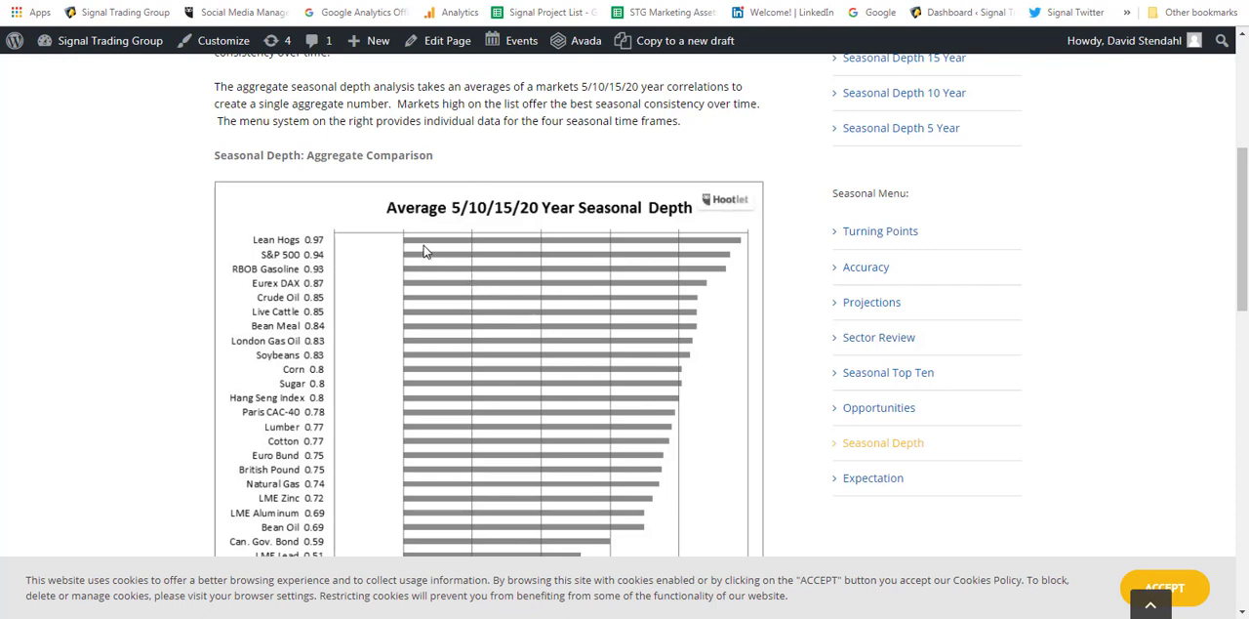
mouse_move(305, 265)
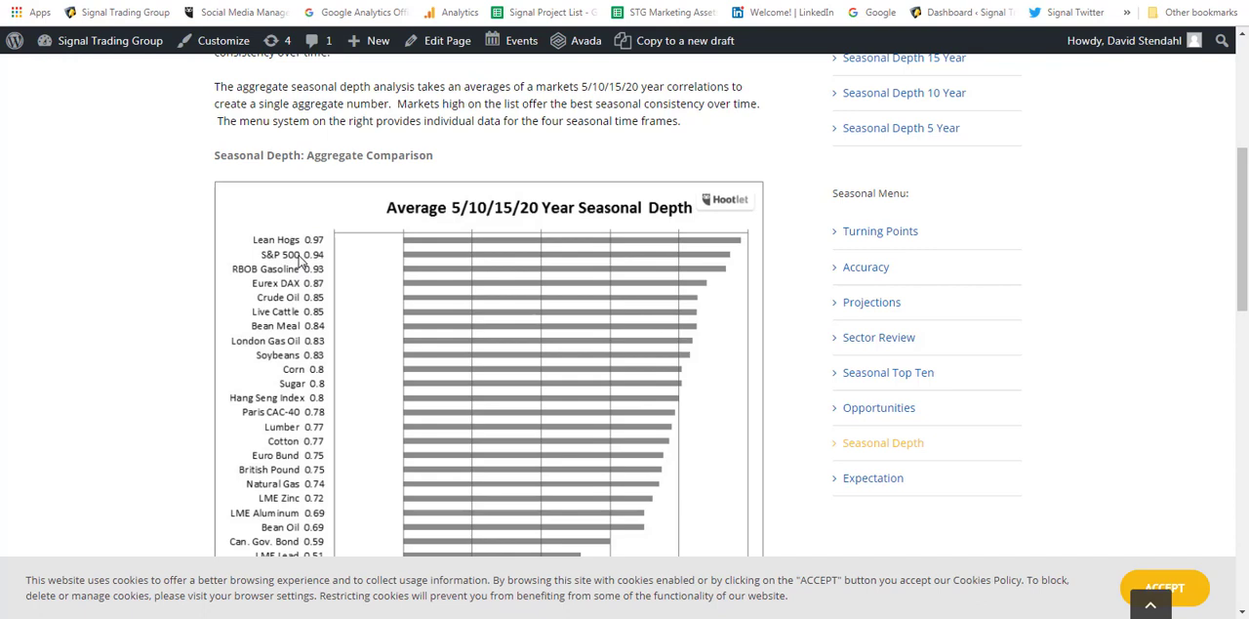
mouse_move(463, 302)
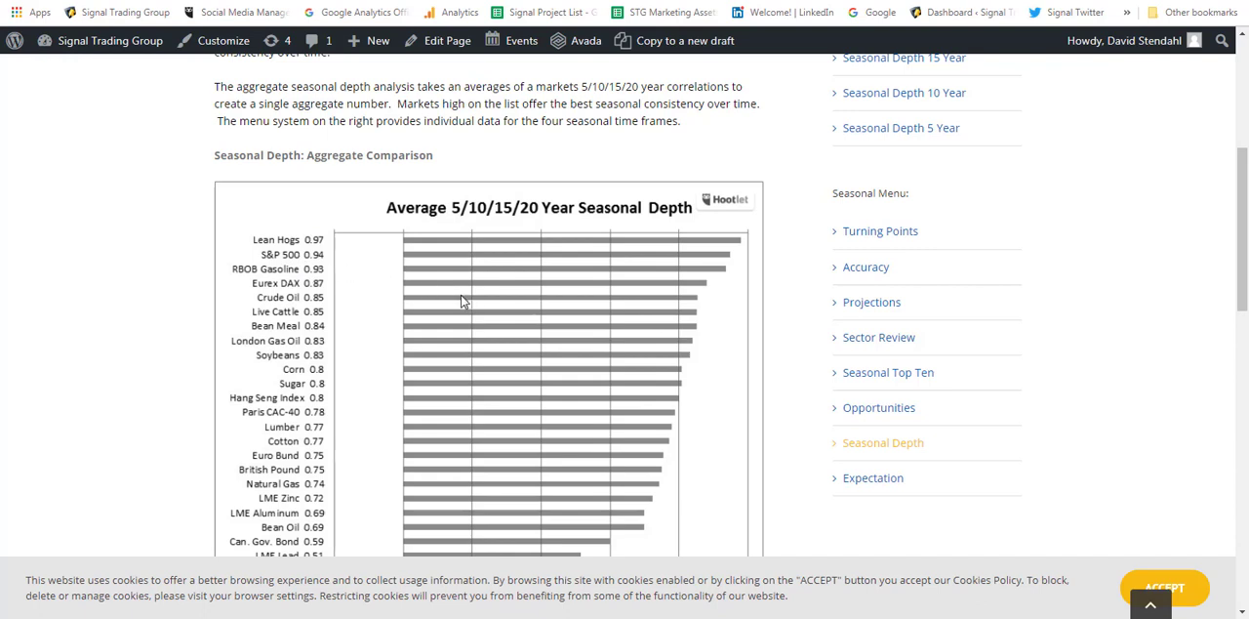
mouse_move(534, 322)
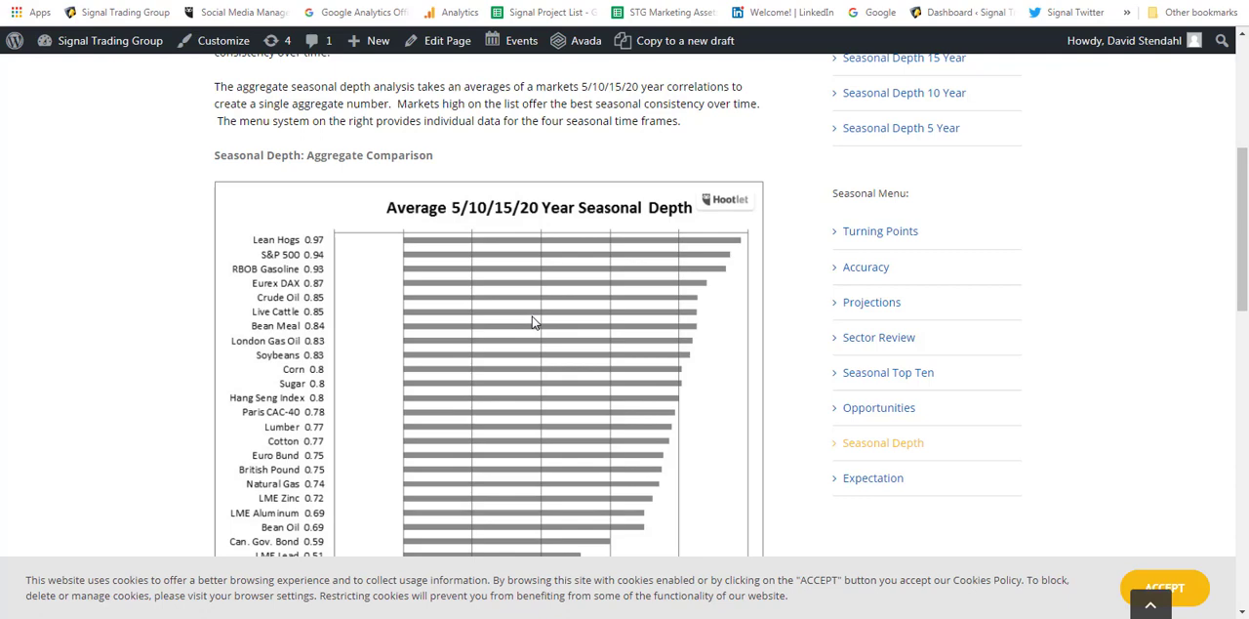
mouse_move(351, 341)
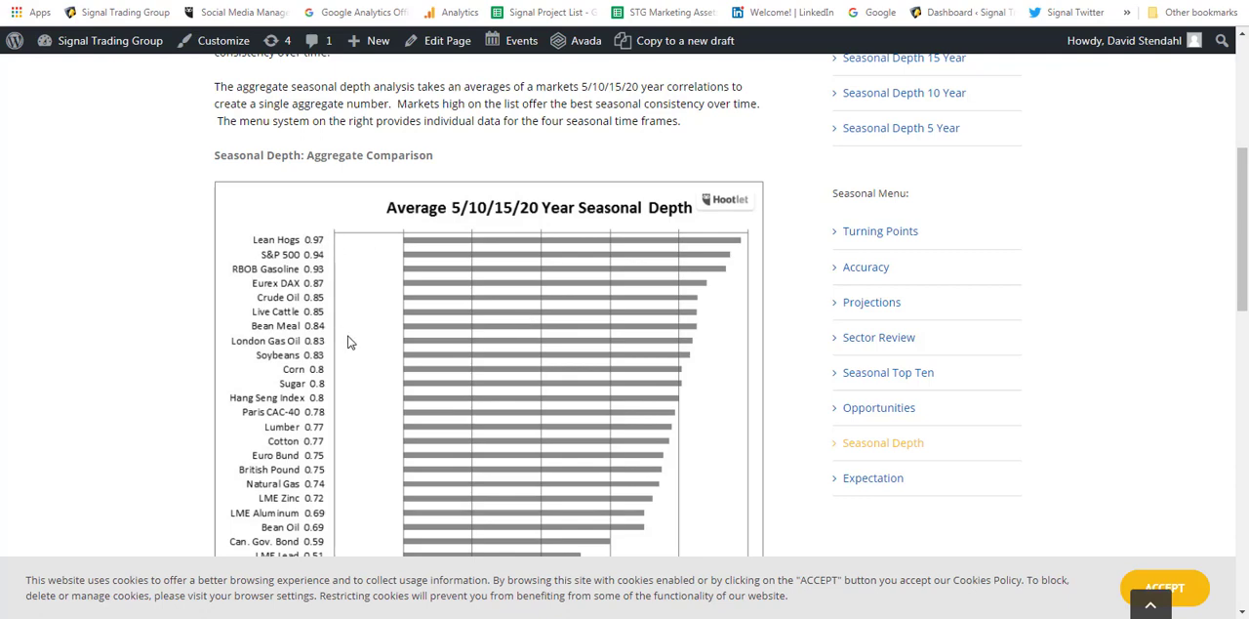
scroll(down, 3)
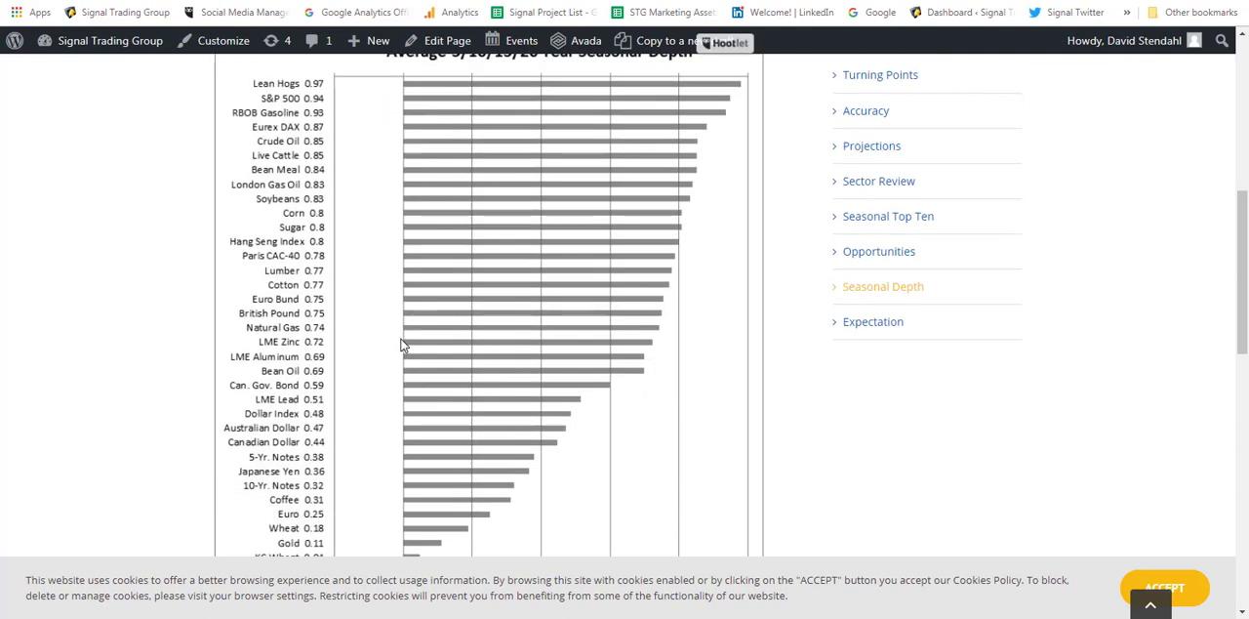
scroll(up, 3)
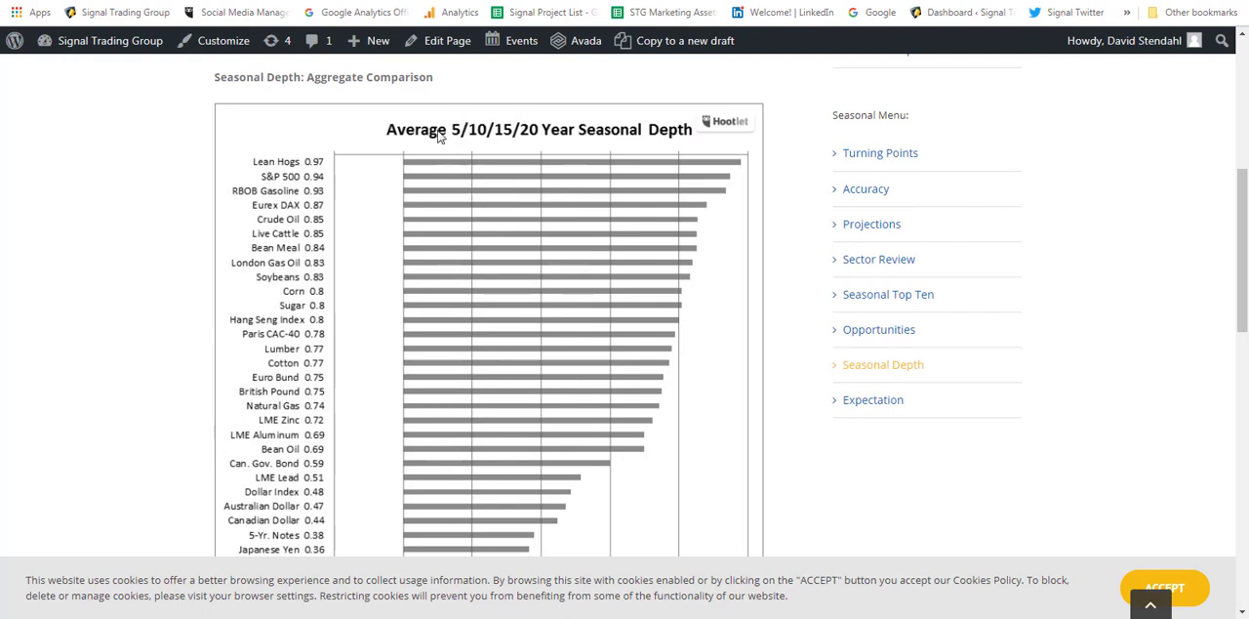
mouse_move(532, 257)
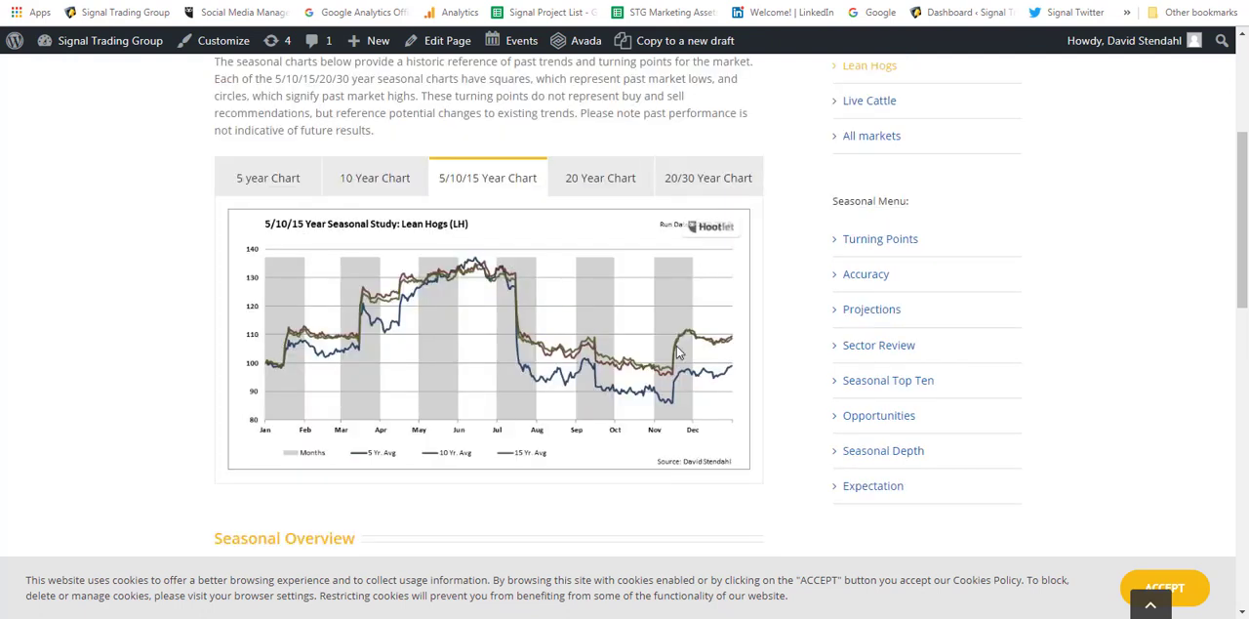
mouse_move(643, 408)
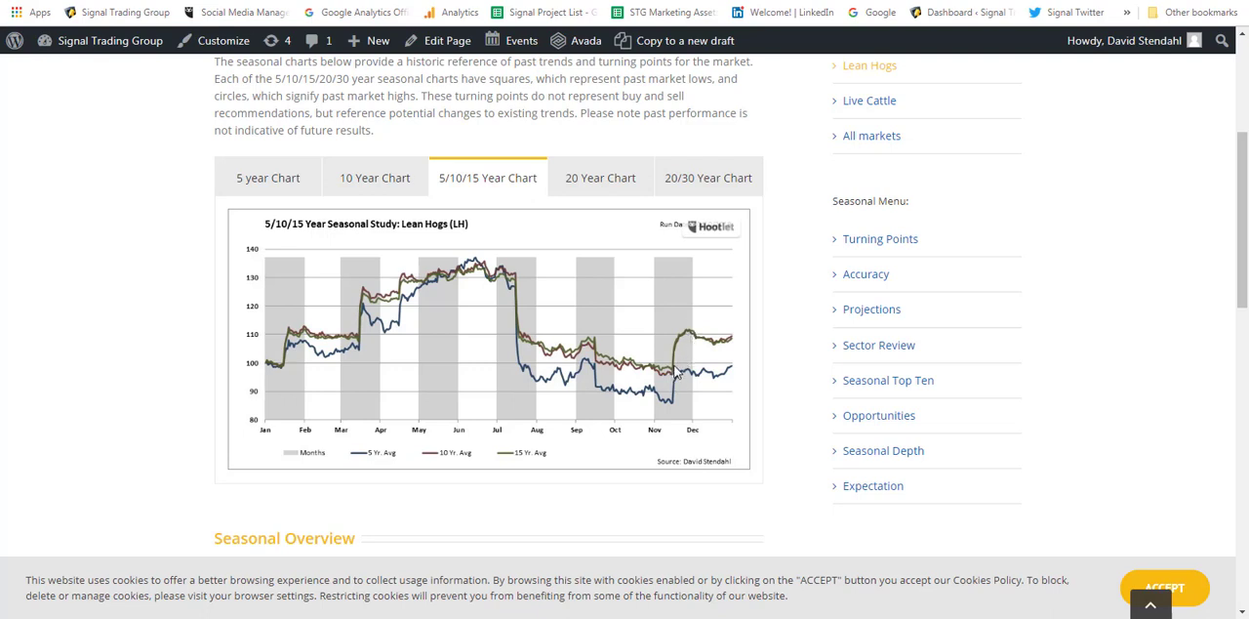
mouse_move(651, 254)
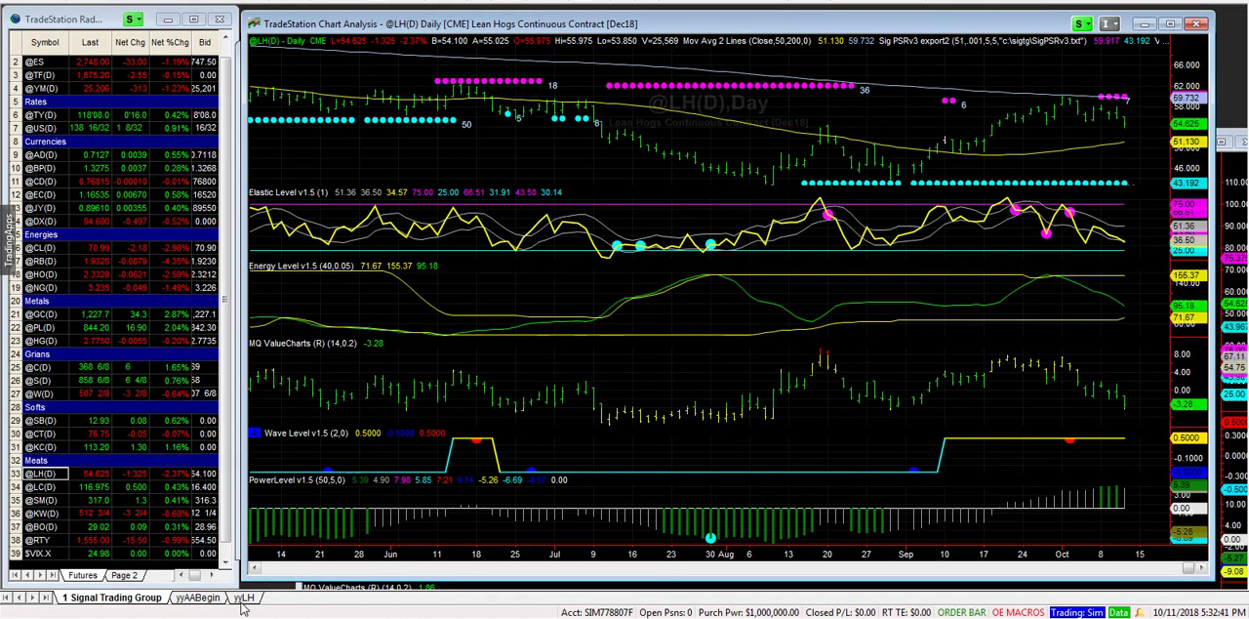
click(239, 597)
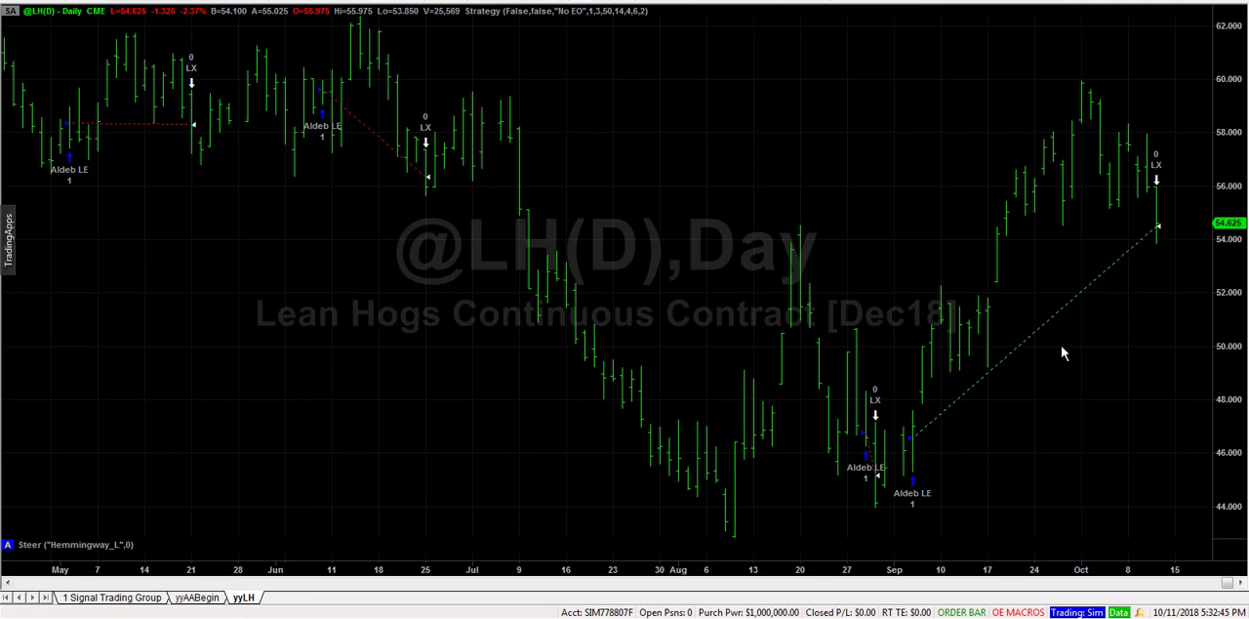
mouse_move(1153, 225)
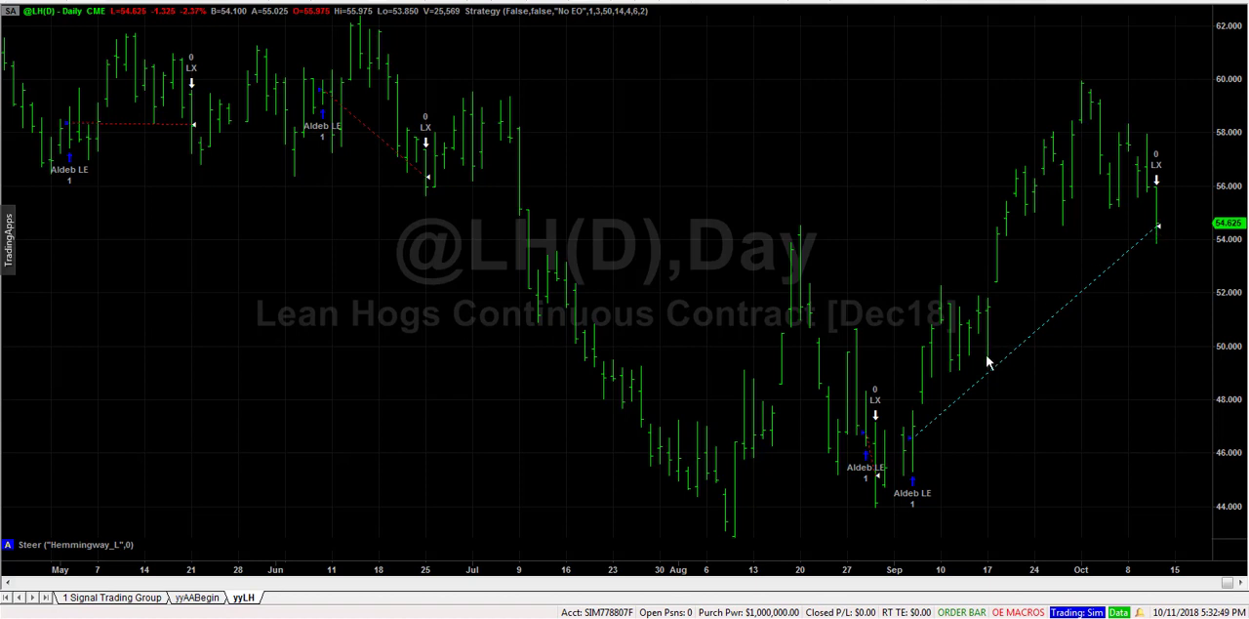
mouse_move(1086, 168)
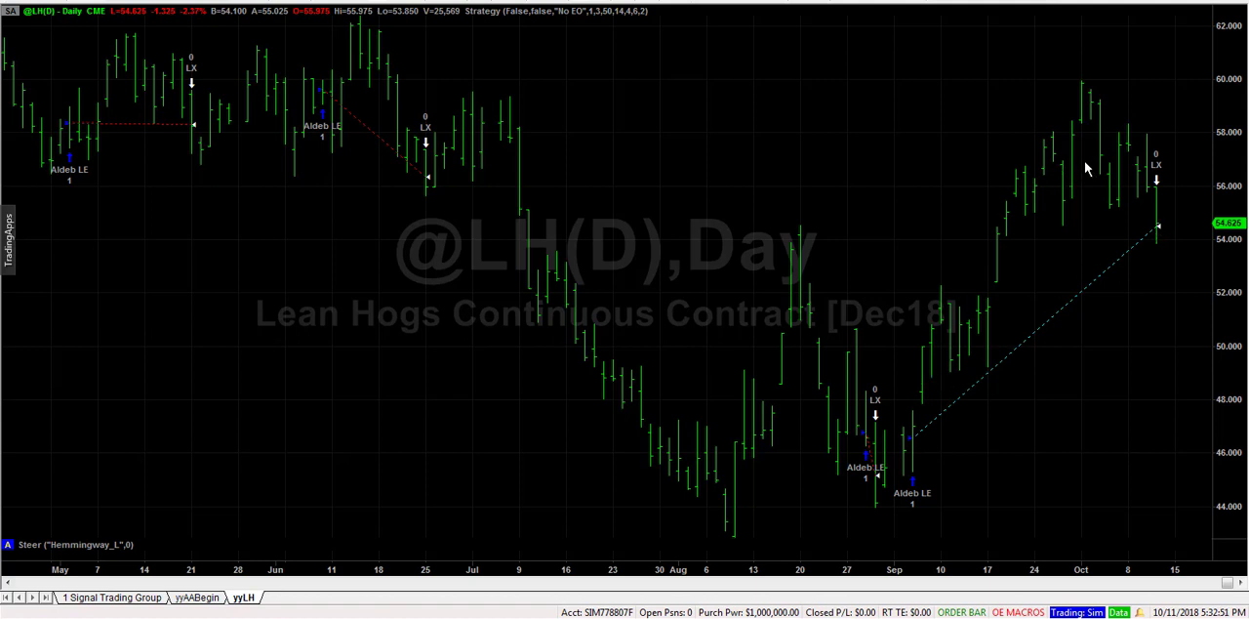
mouse_move(984, 334)
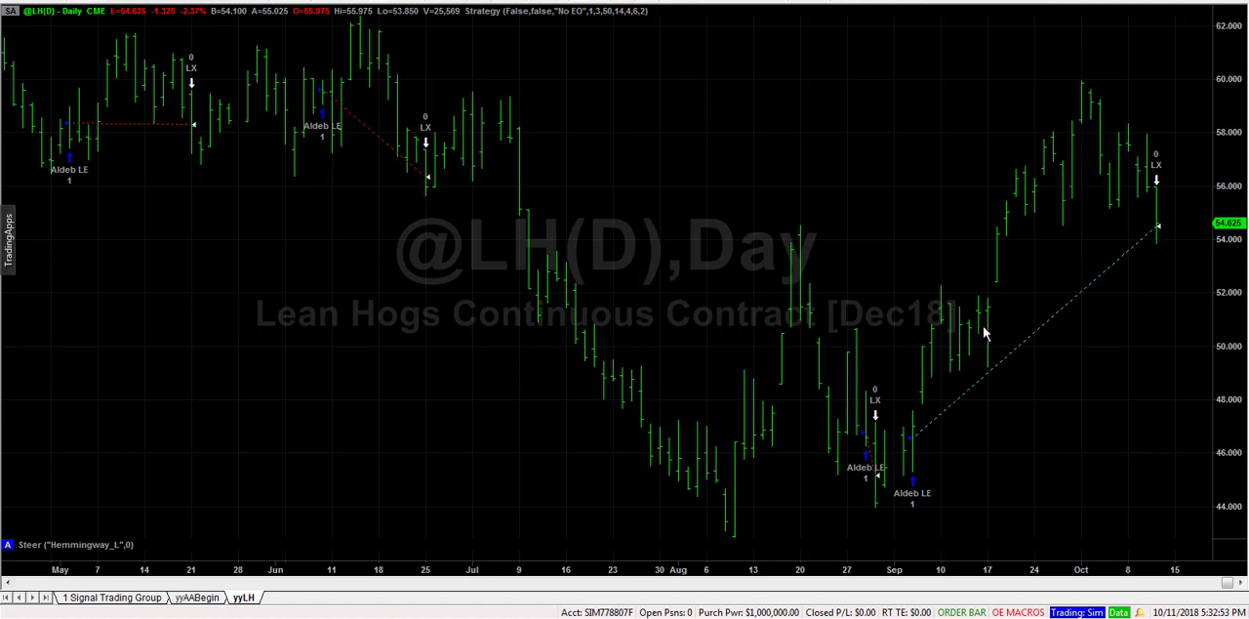
mouse_move(443, 214)
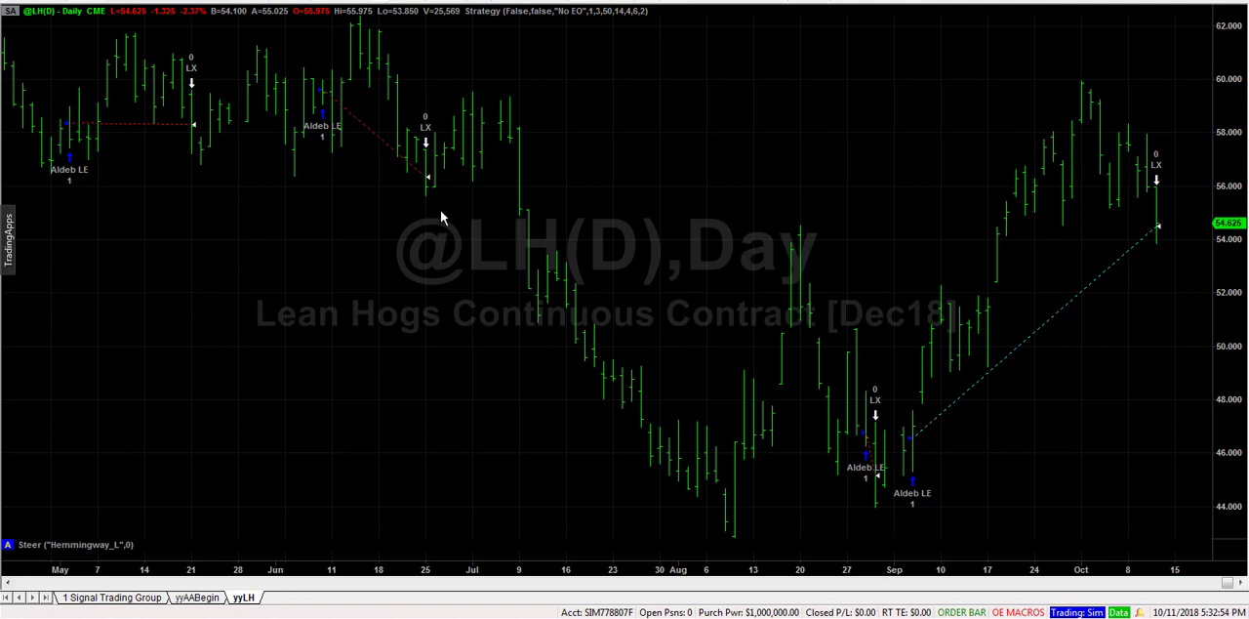
mouse_move(1188, 170)
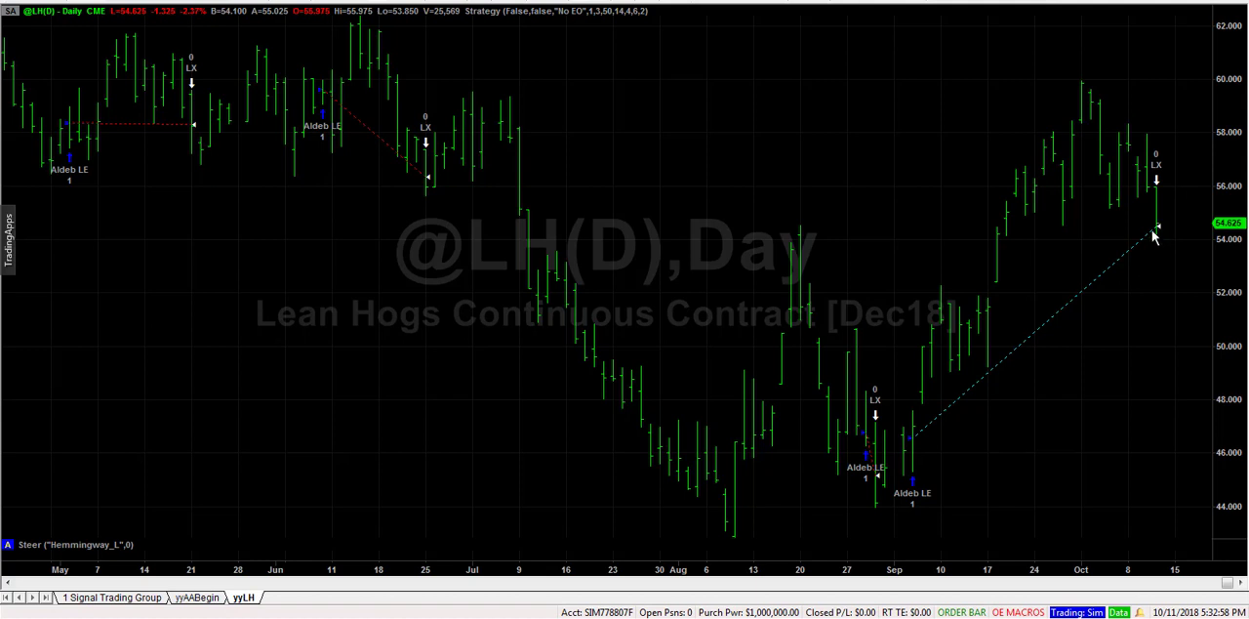
mouse_move(1182, 162)
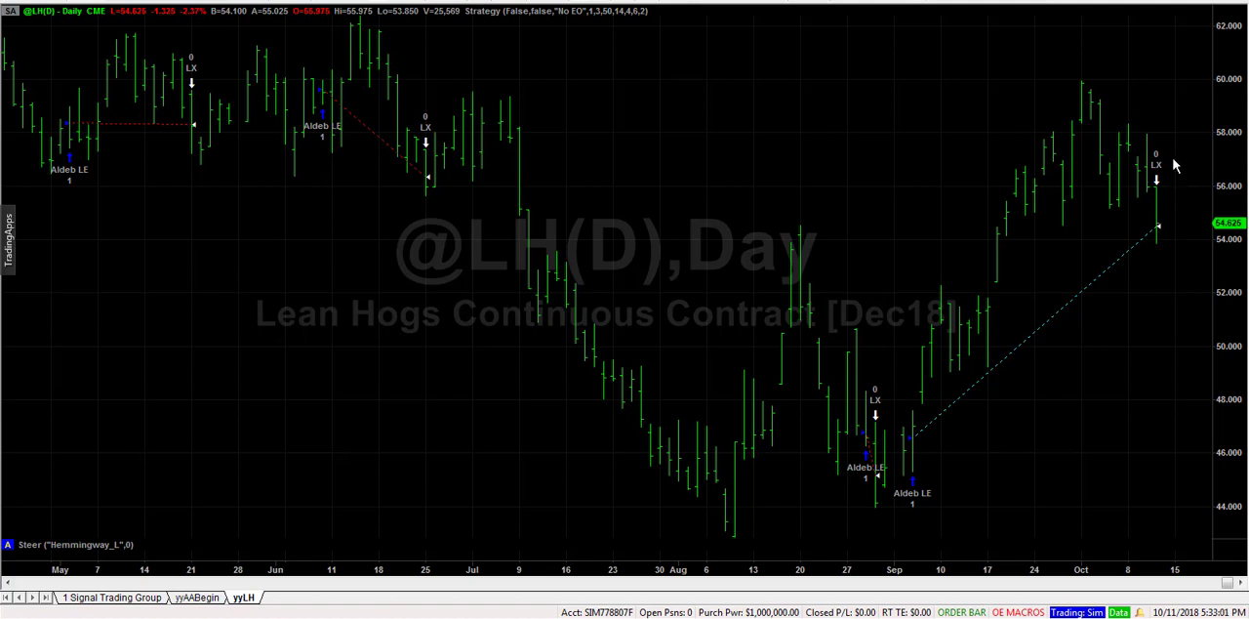
mouse_move(1063, 340)
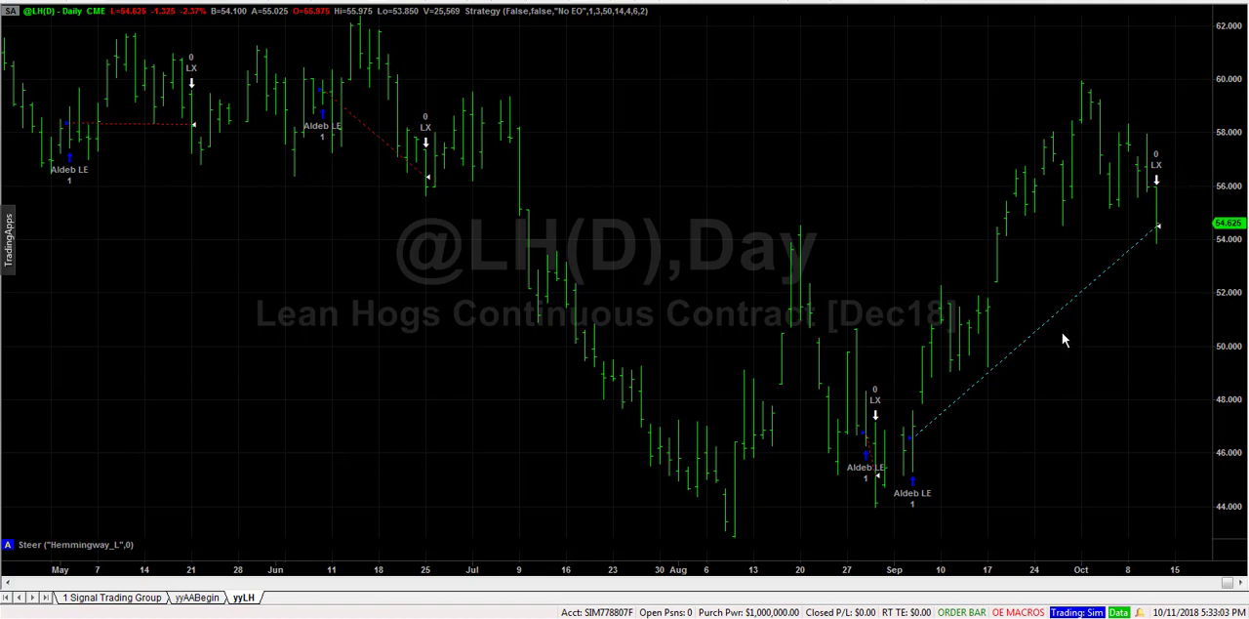
mouse_move(1167, 242)
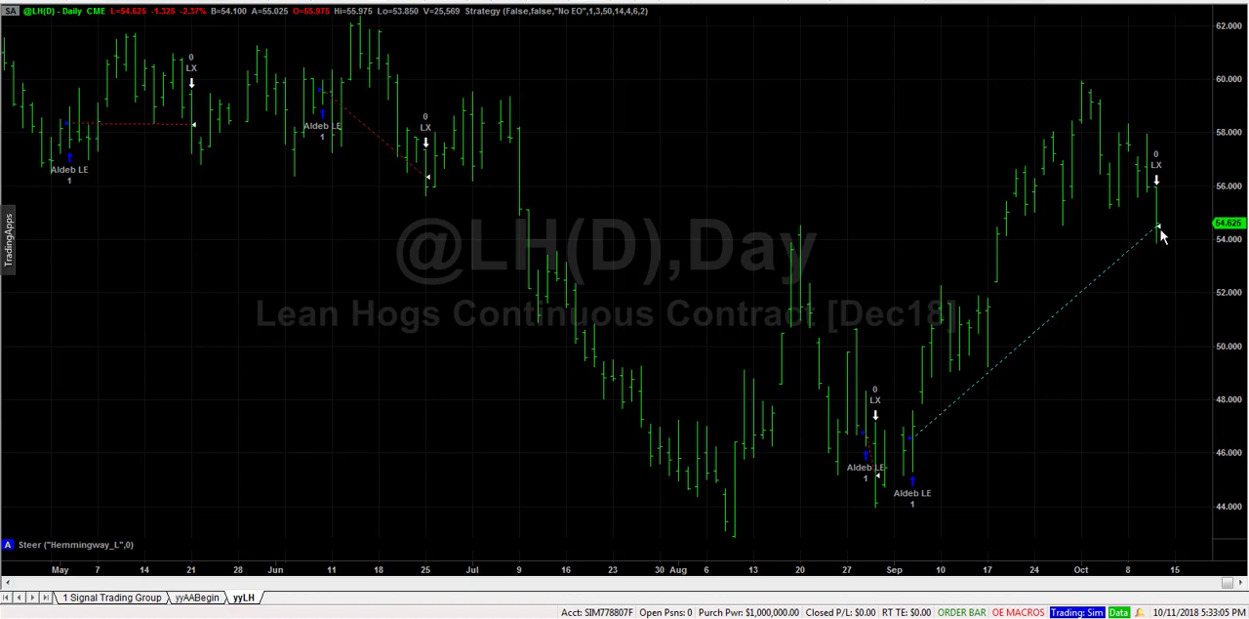
mouse_move(1166, 227)
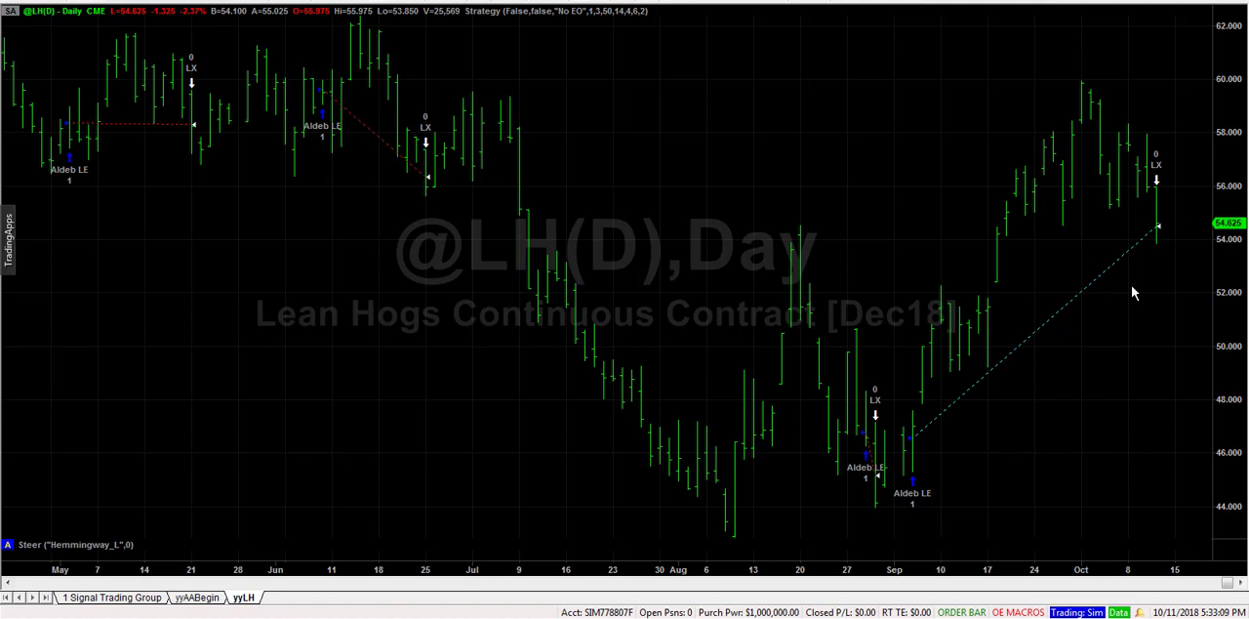
mouse_move(997, 405)
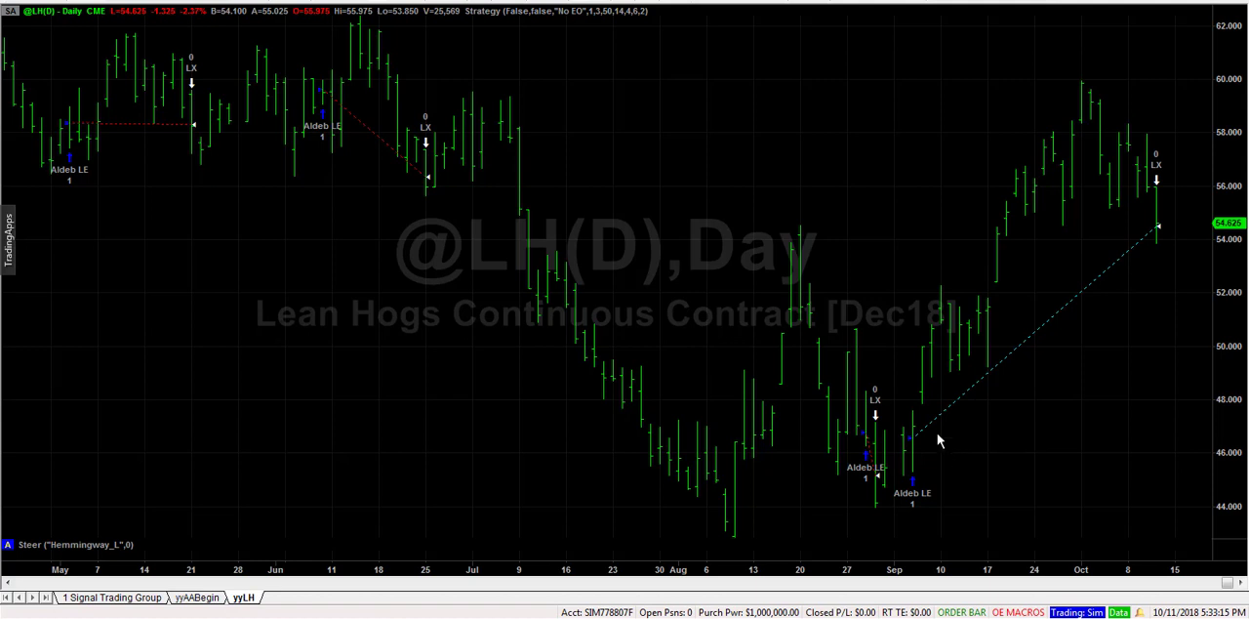
mouse_move(1167, 248)
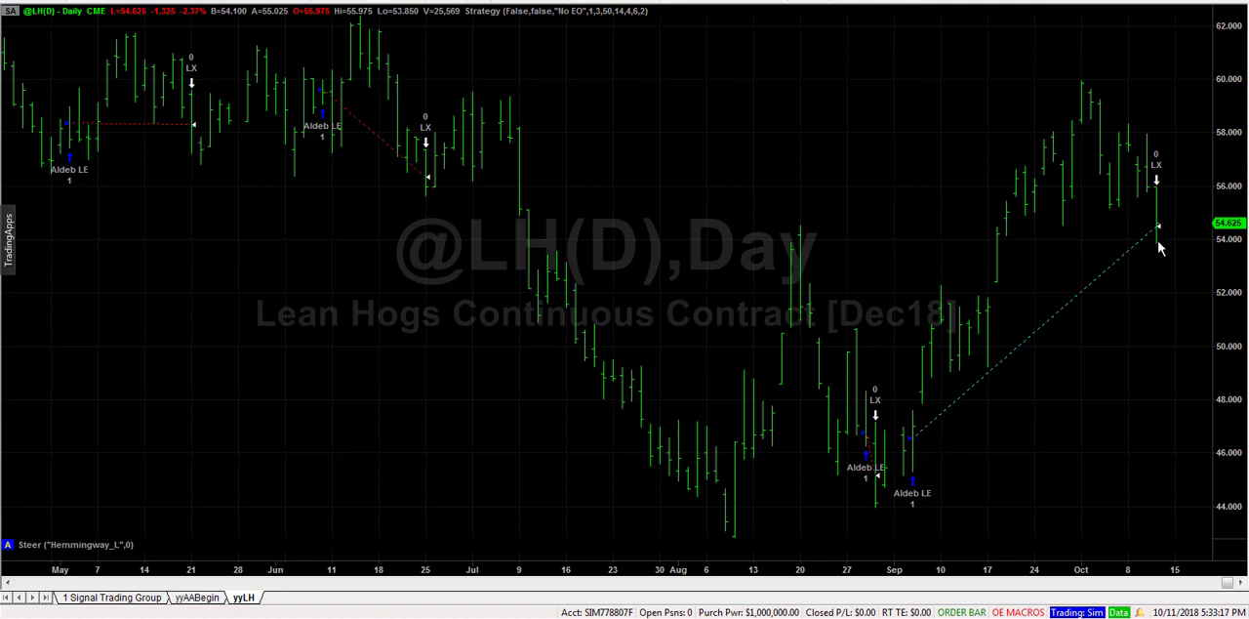
mouse_move(703, 583)
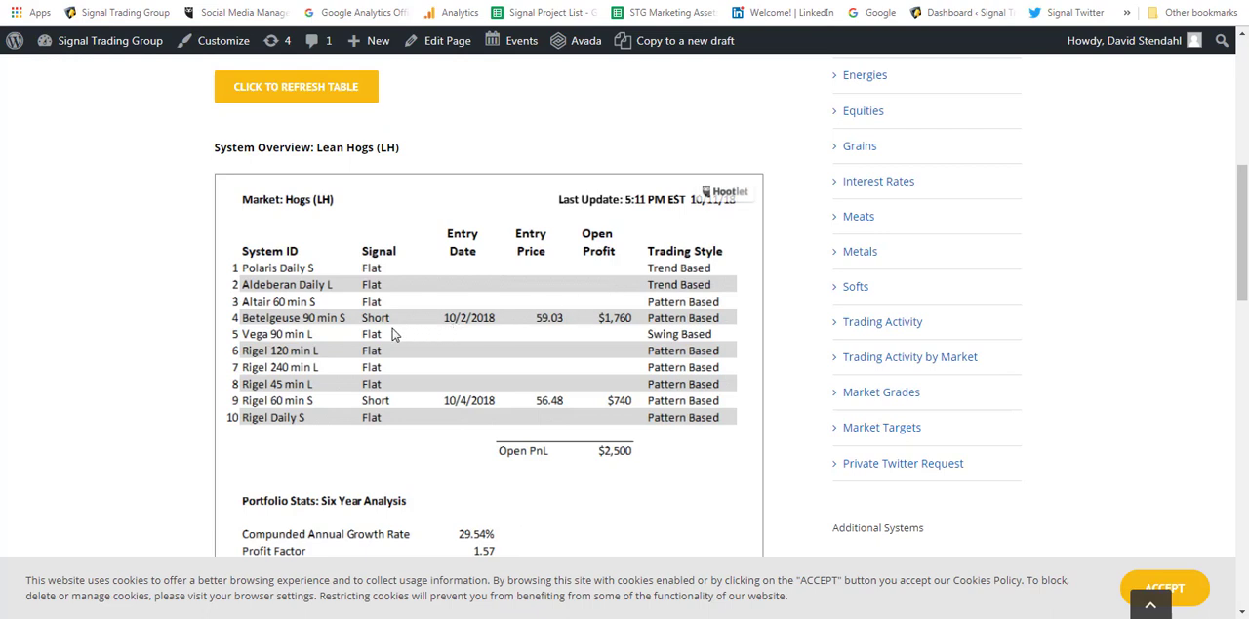
mouse_move(386, 365)
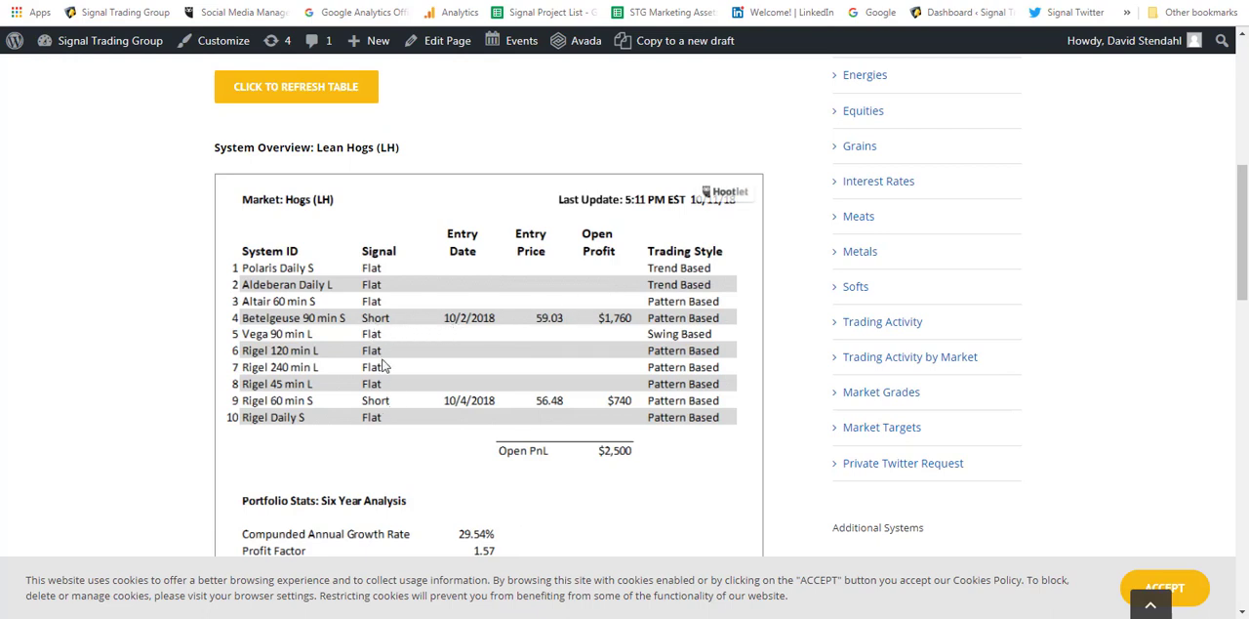
mouse_move(627, 335)
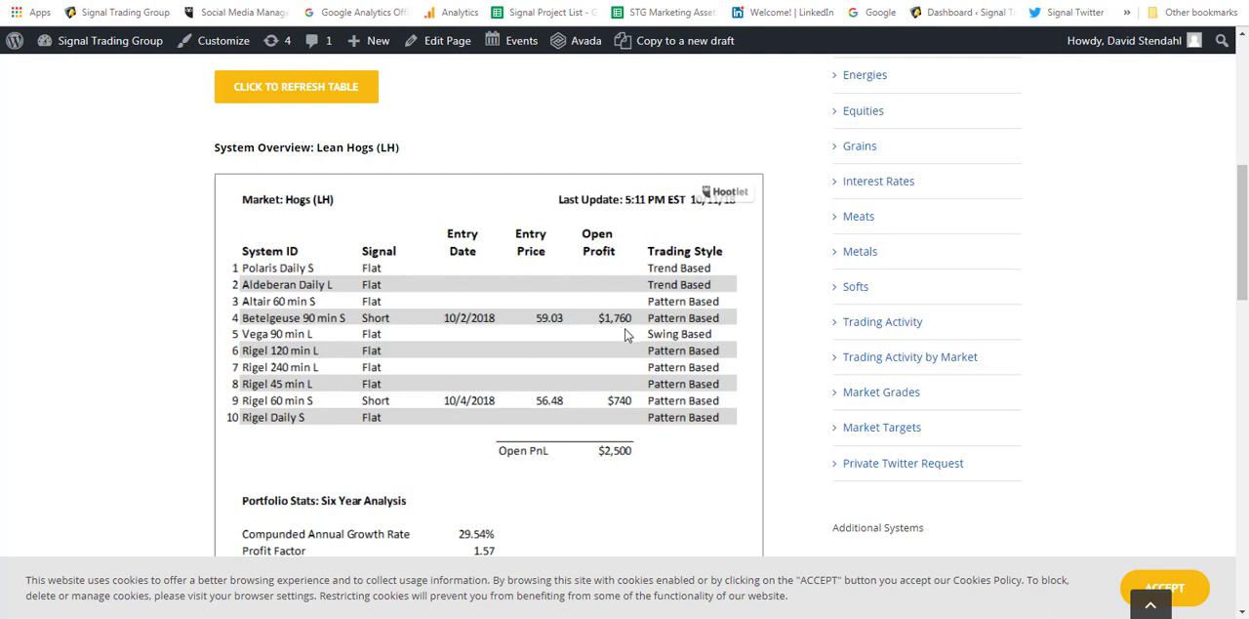
mouse_move(387, 389)
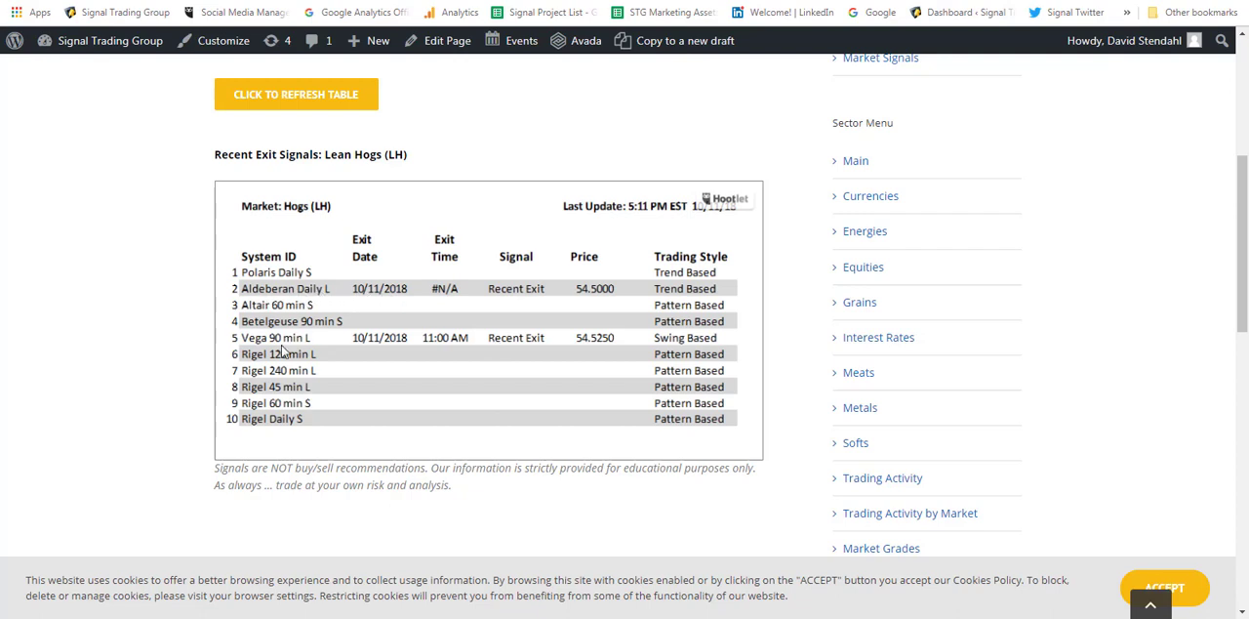
mouse_move(437, 340)
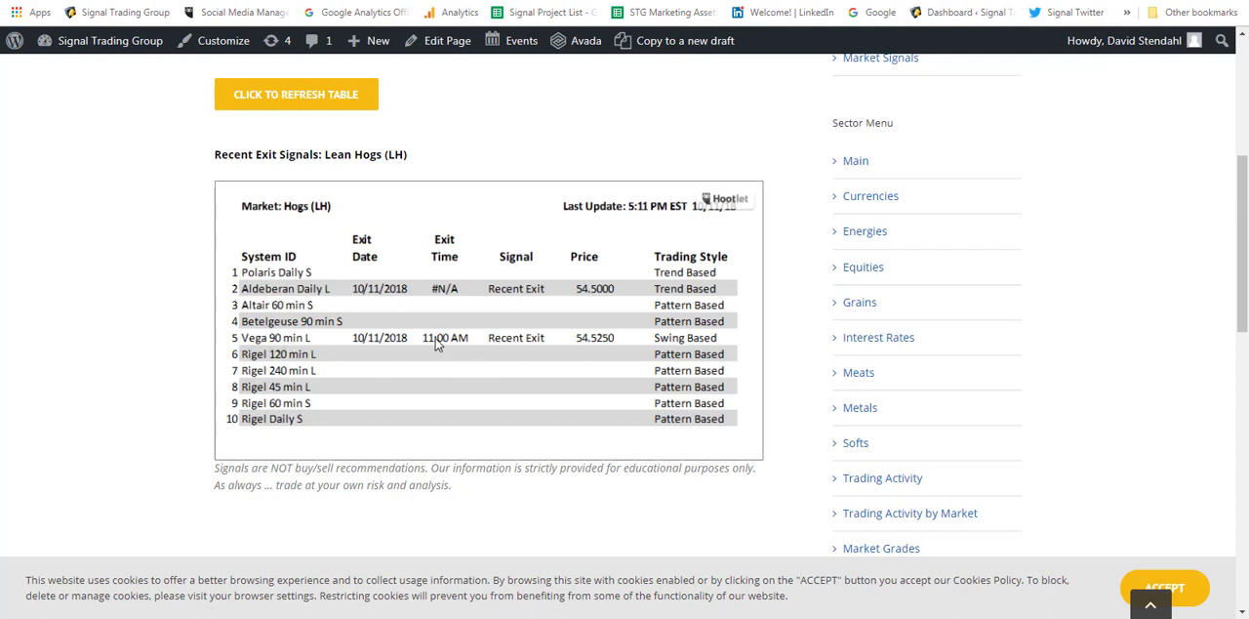
mouse_move(467, 344)
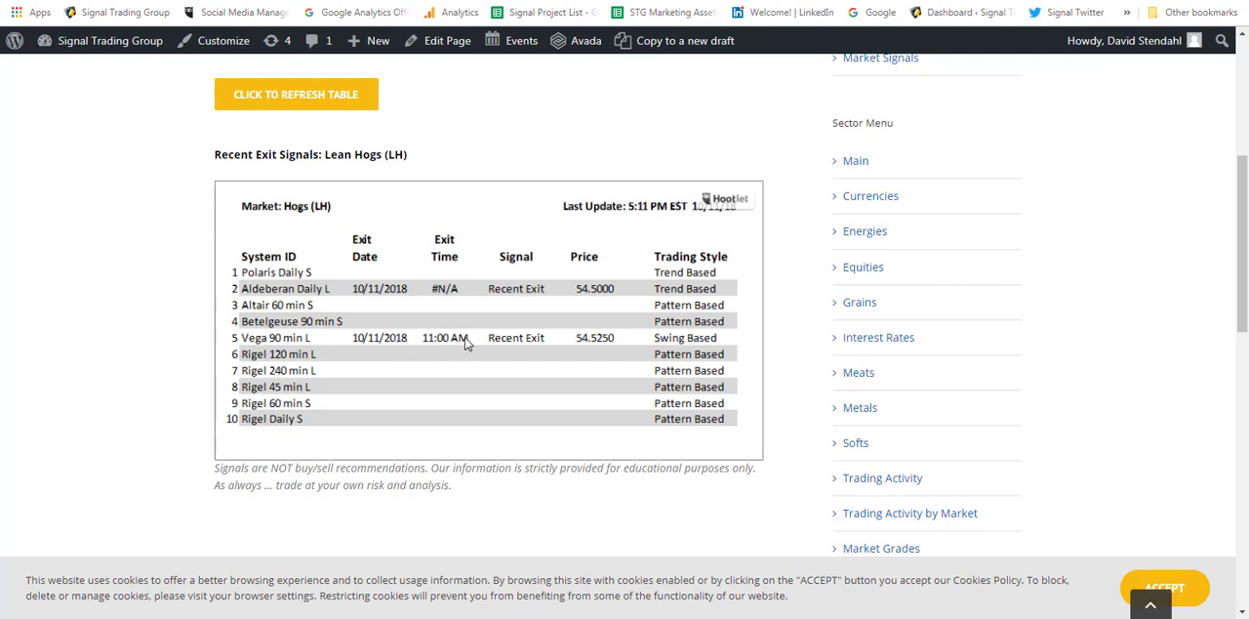
mouse_move(588, 338)
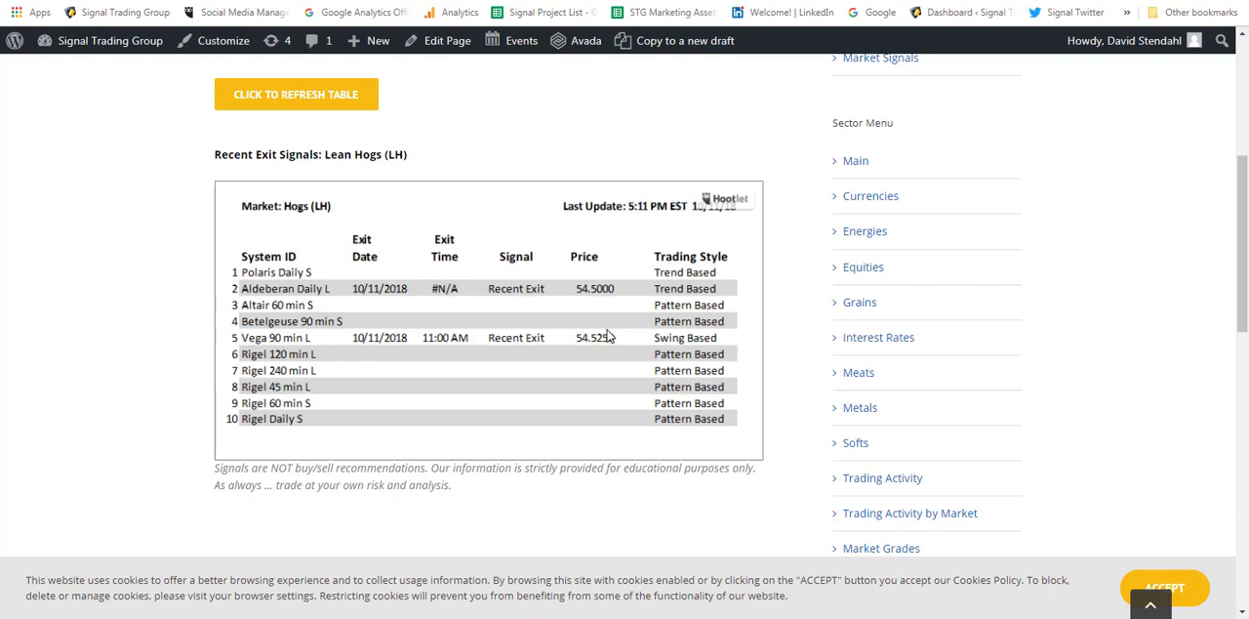
mouse_move(596, 288)
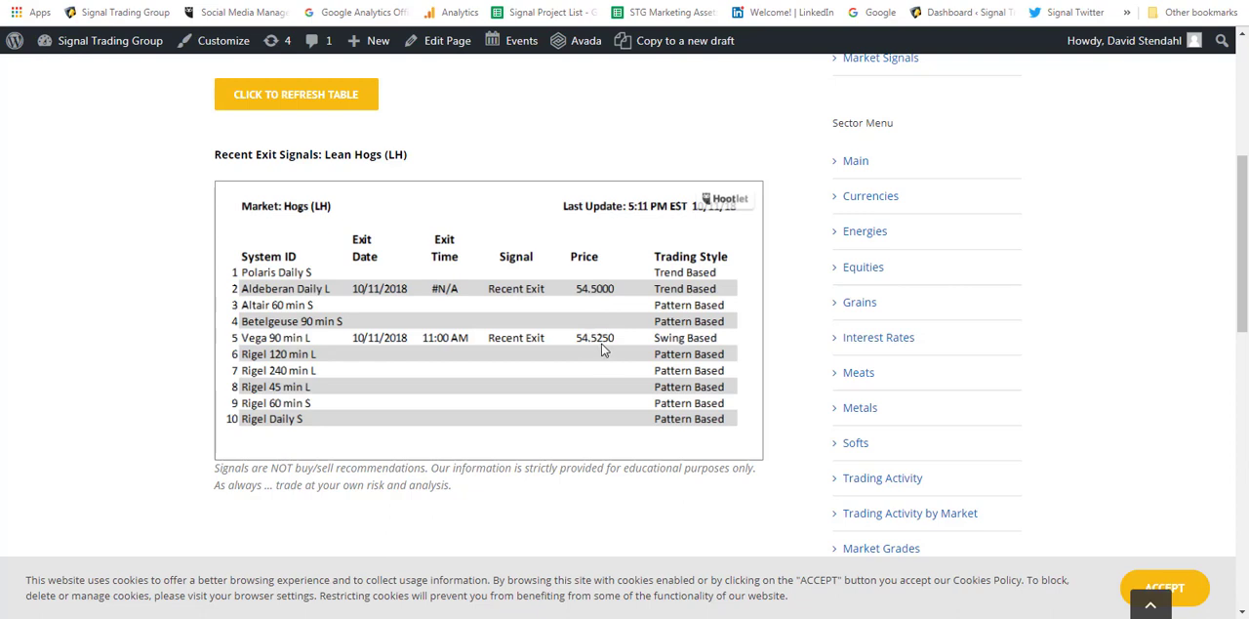
mouse_move(614, 347)
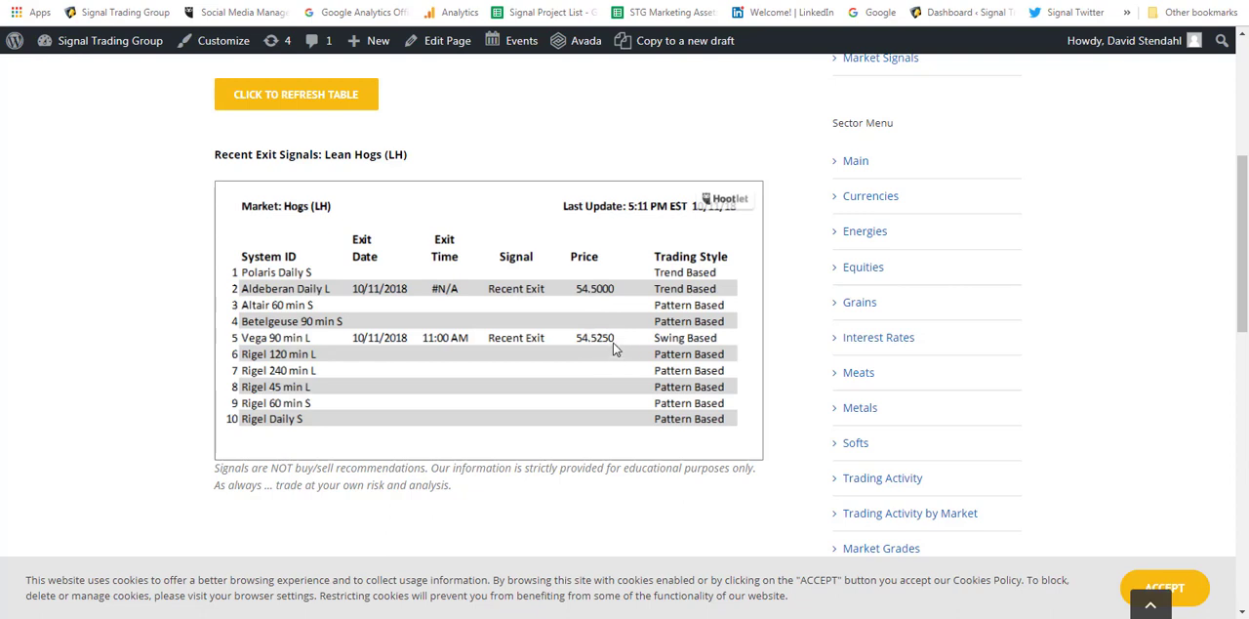
mouse_move(323, 281)
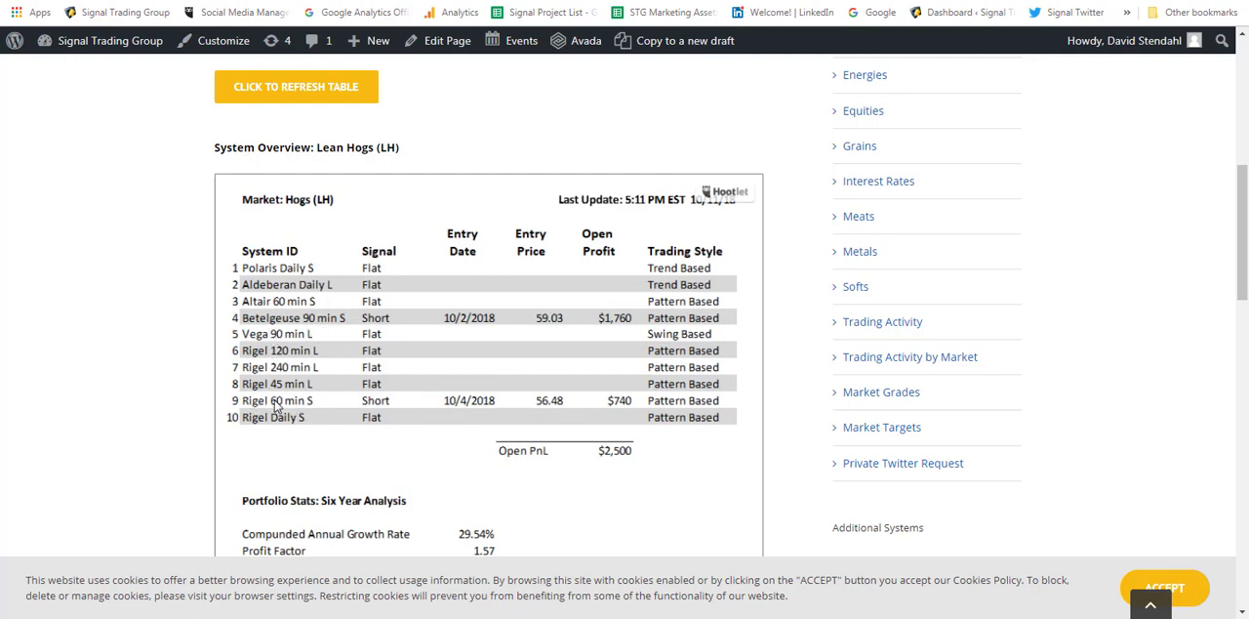
mouse_move(564, 474)
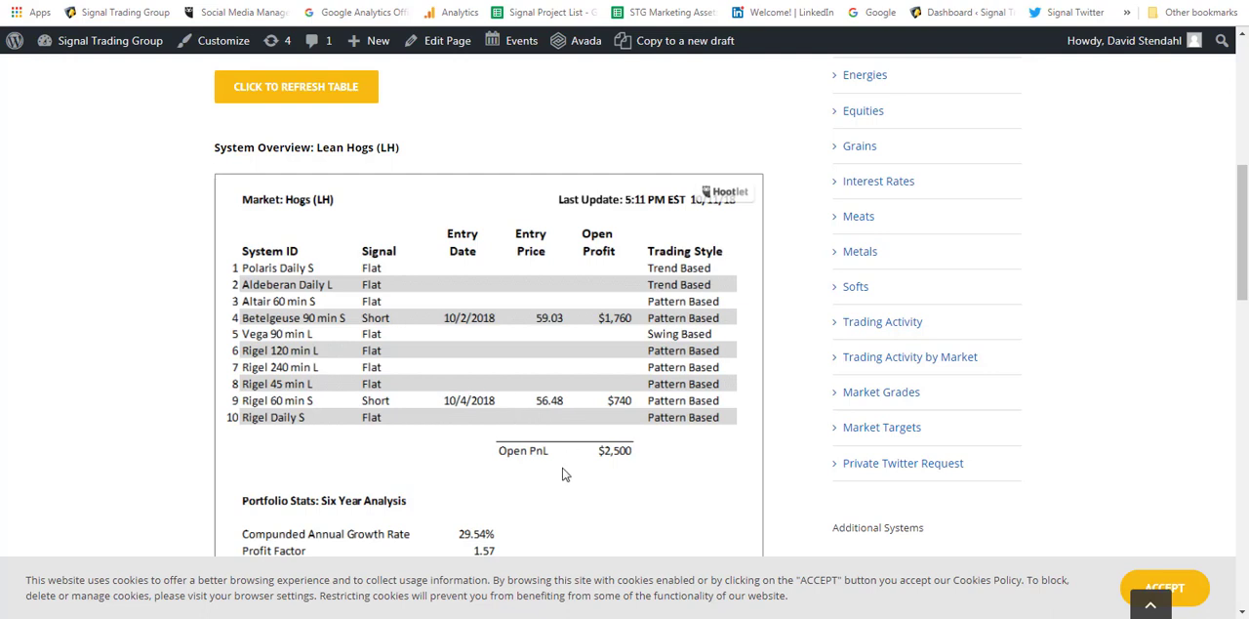
mouse_move(578, 428)
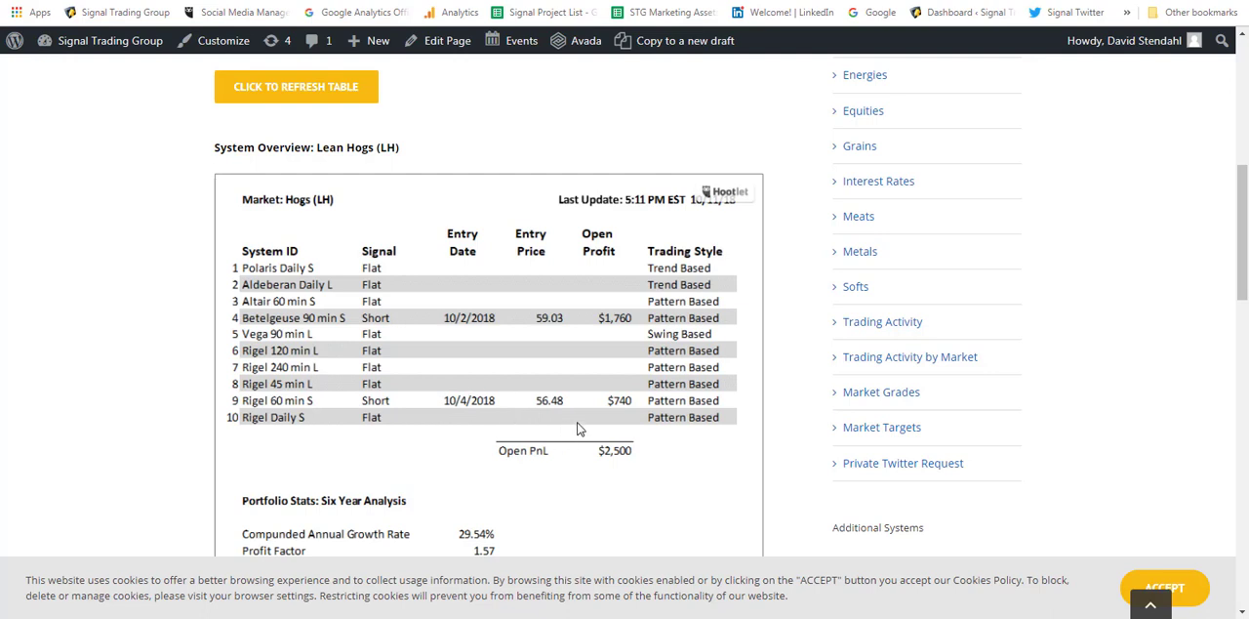
mouse_move(599, 417)
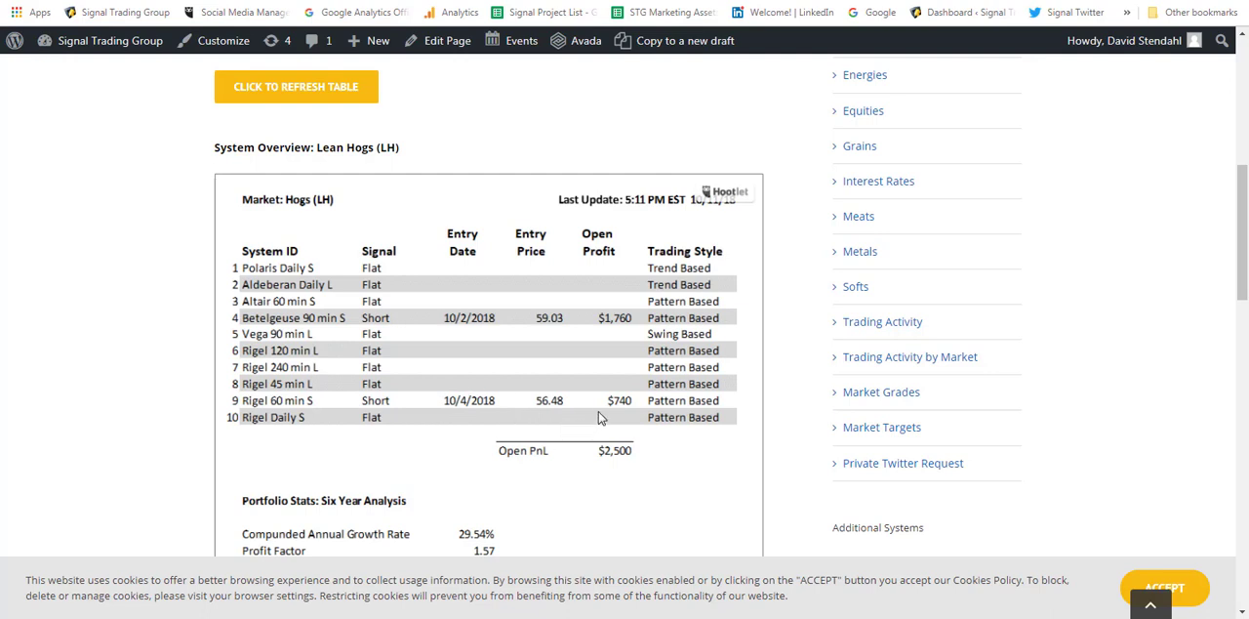
mouse_move(568, 402)
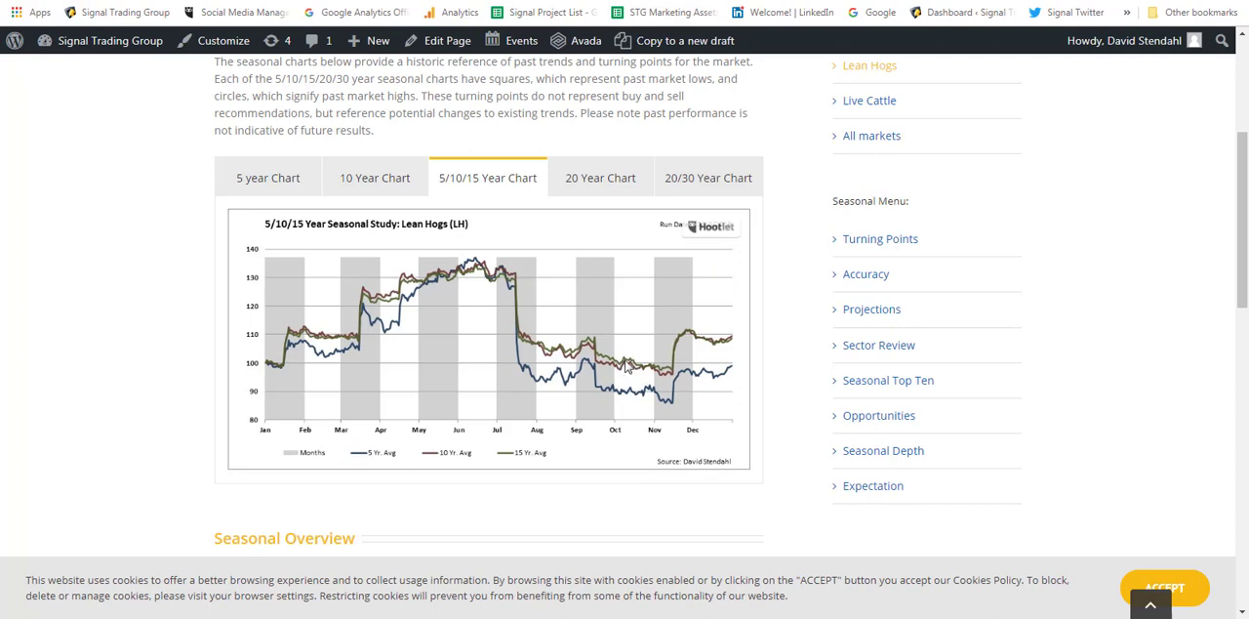
mouse_move(652, 374)
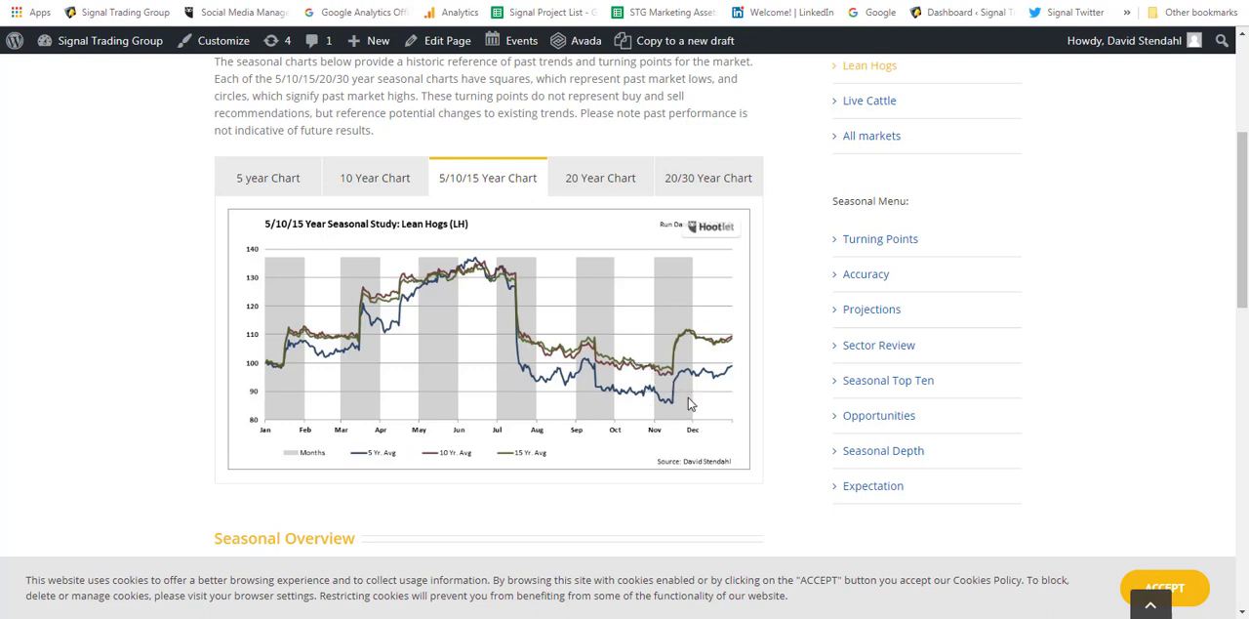
mouse_move(660, 409)
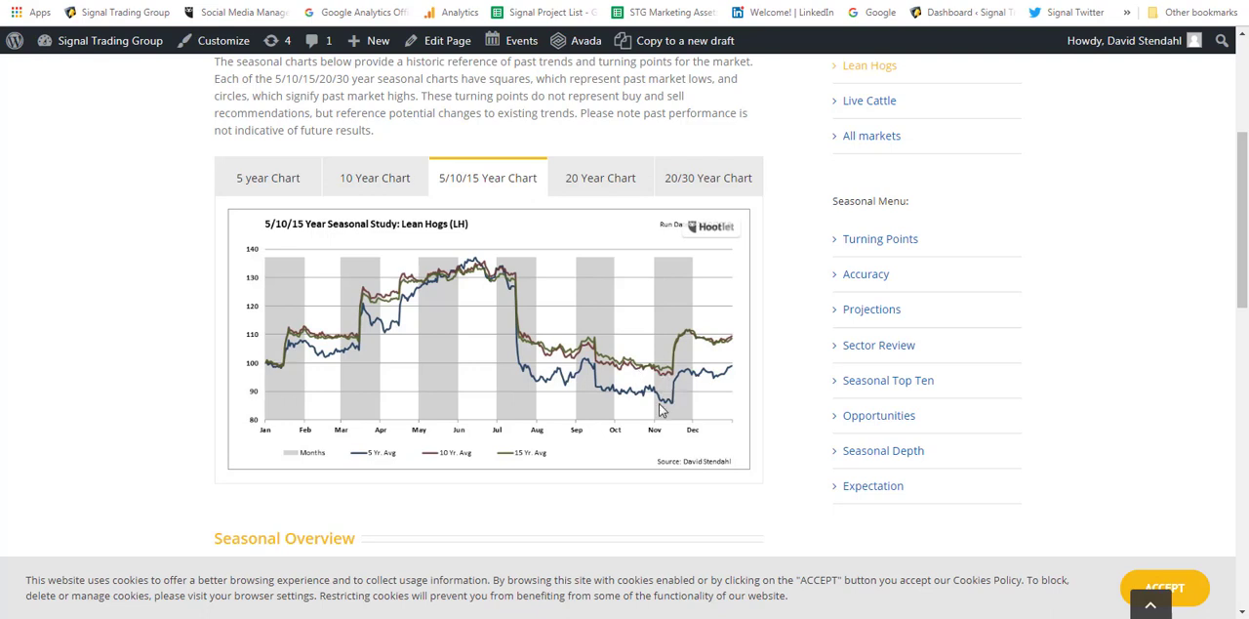
mouse_move(654, 380)
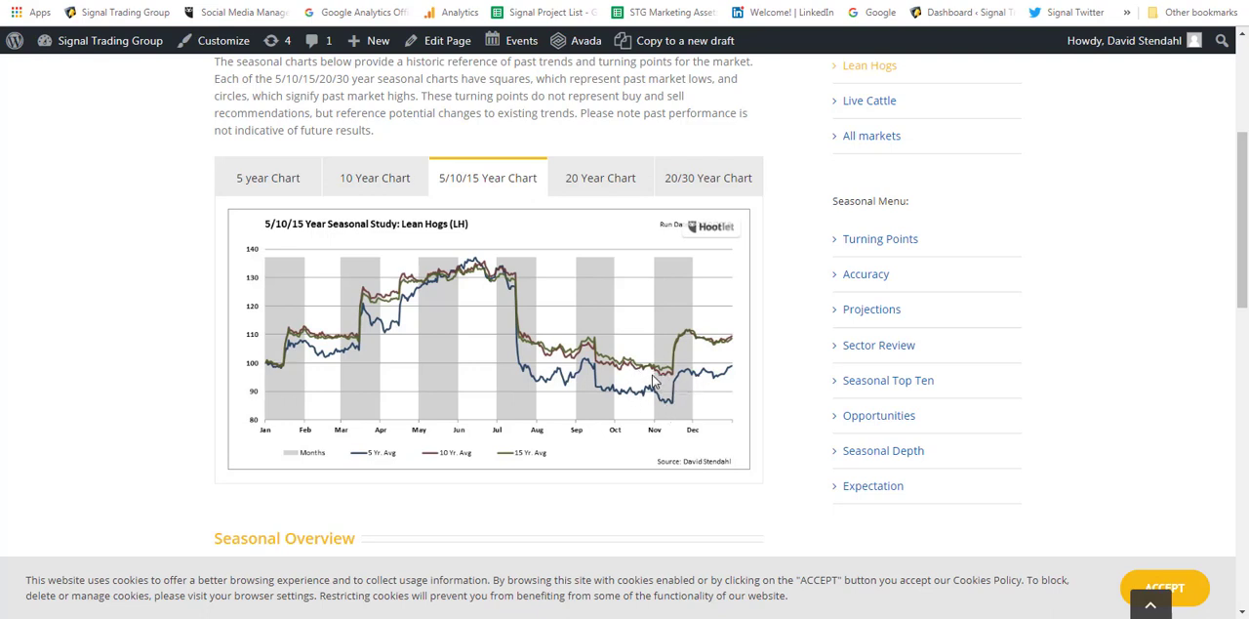
mouse_move(643, 411)
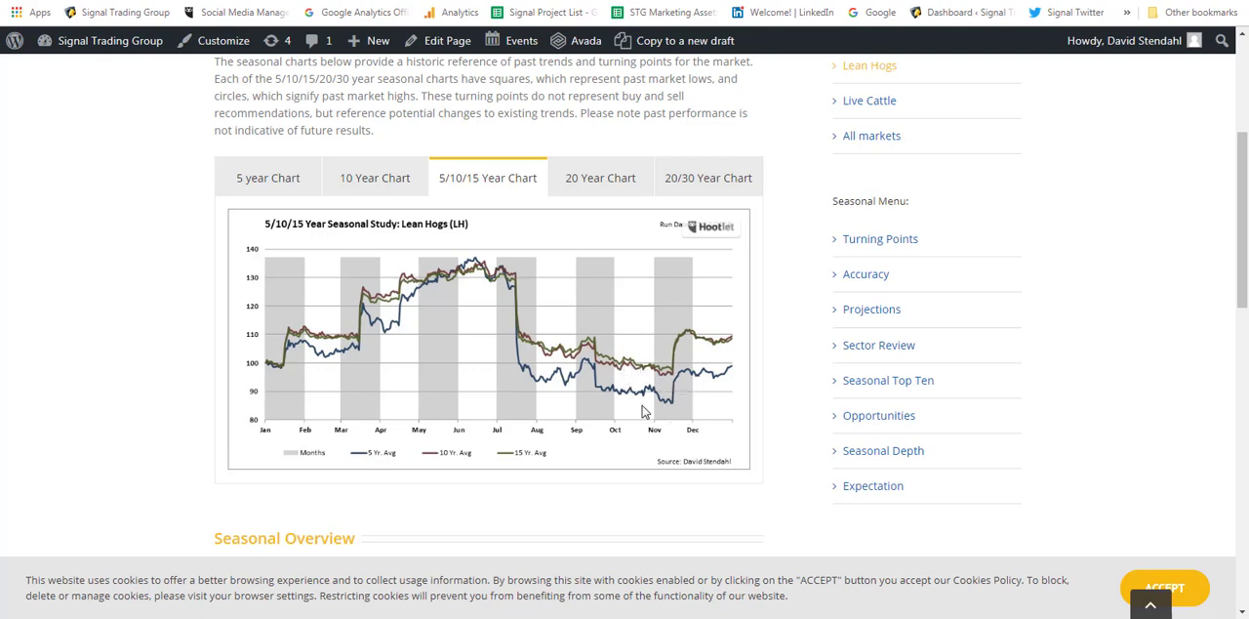
mouse_move(657, 439)
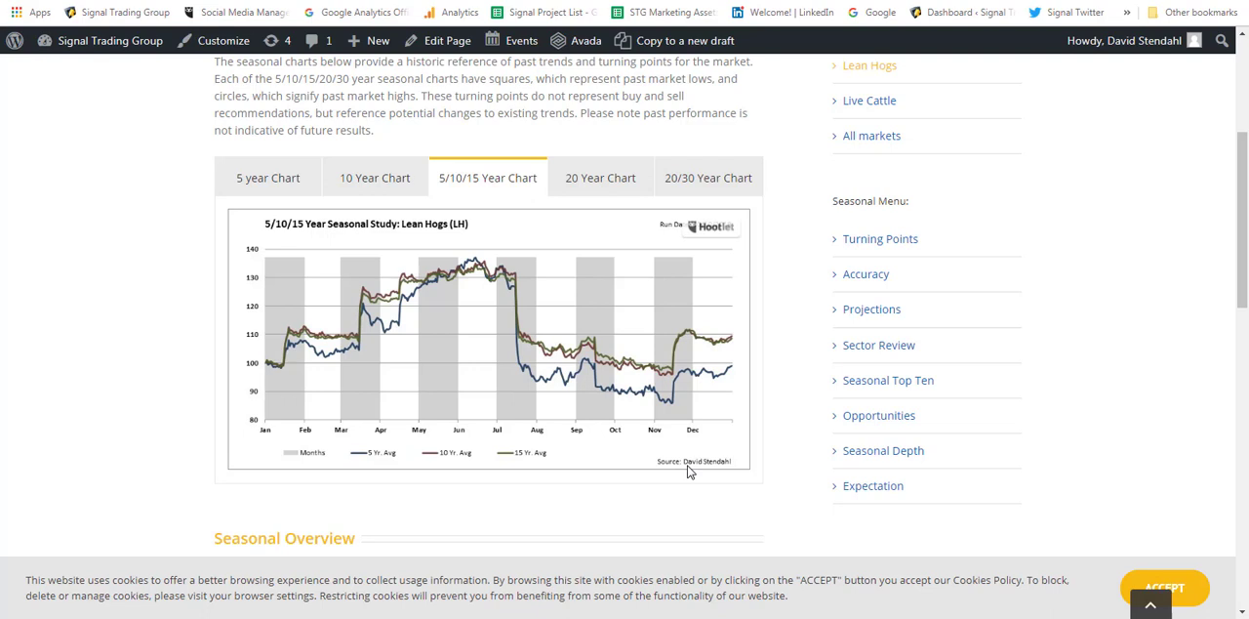
mouse_move(654, 442)
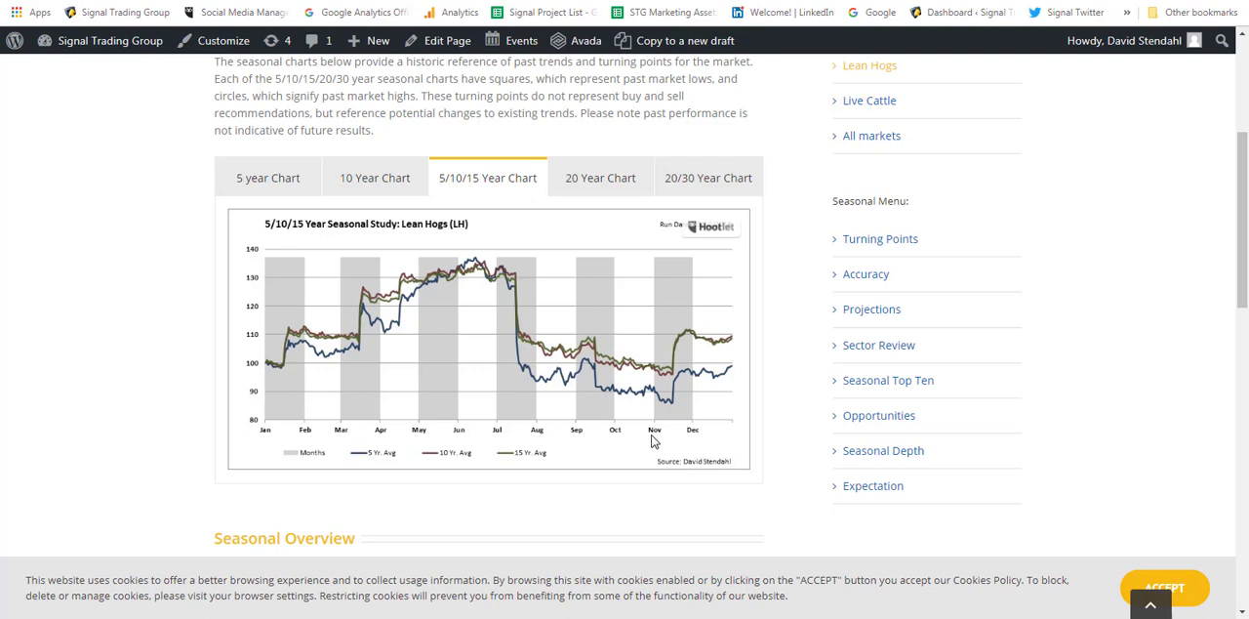
mouse_move(551, 366)
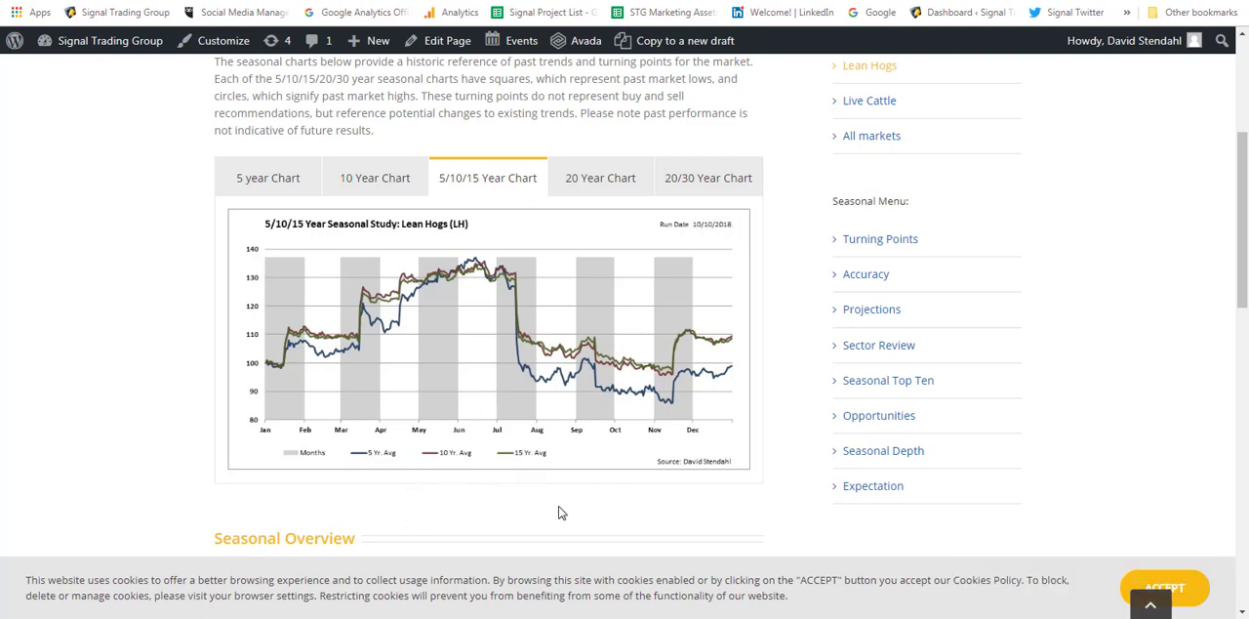
mouse_move(656, 488)
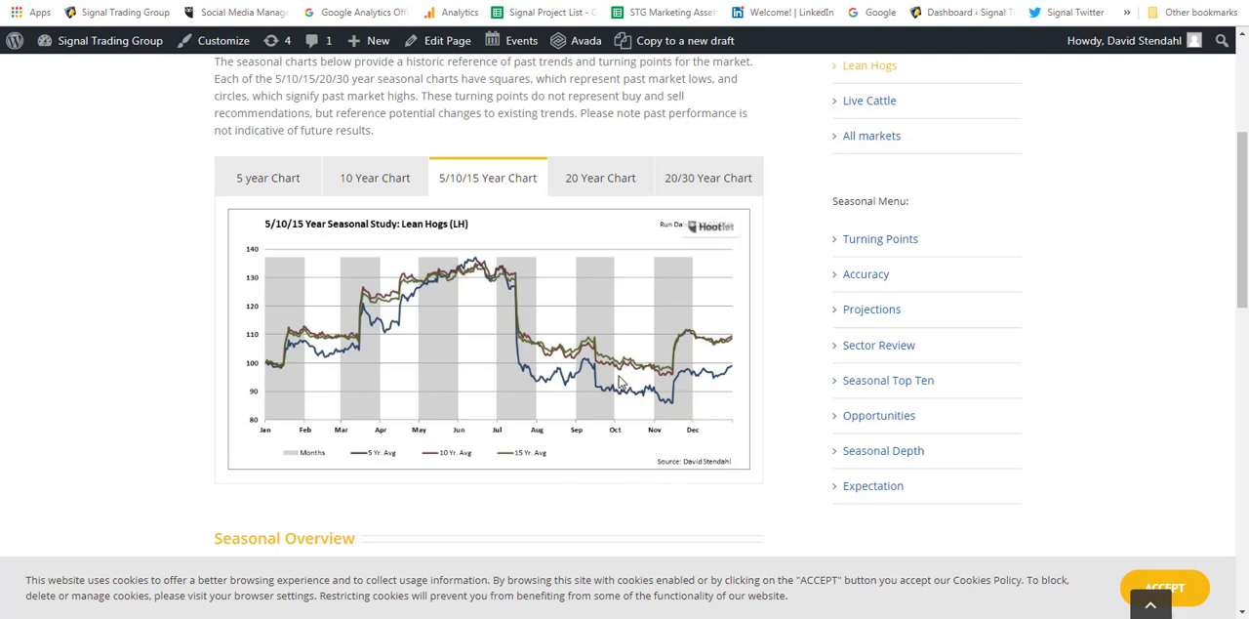
mouse_move(636, 440)
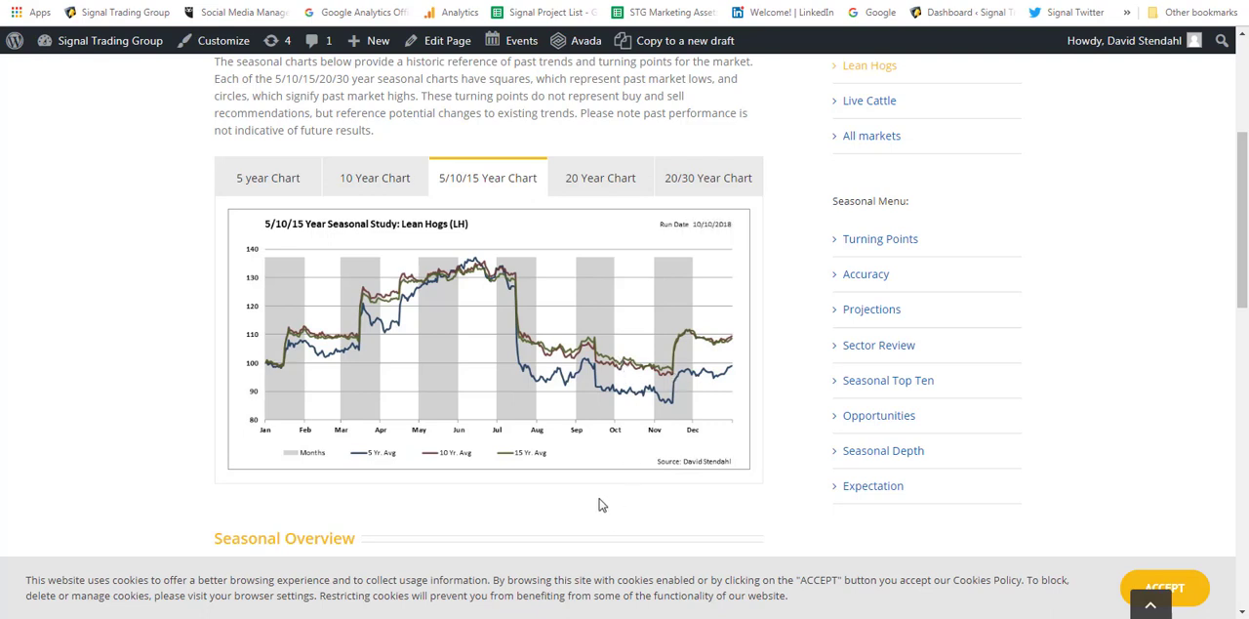
mouse_move(648, 477)
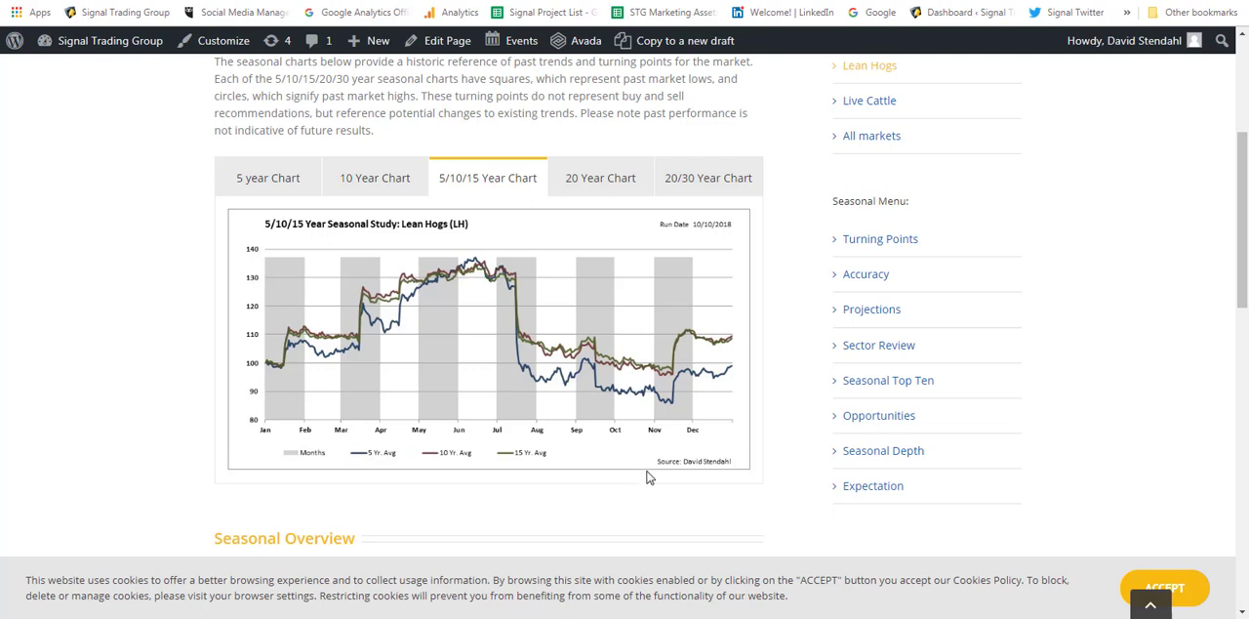
mouse_move(625, 556)
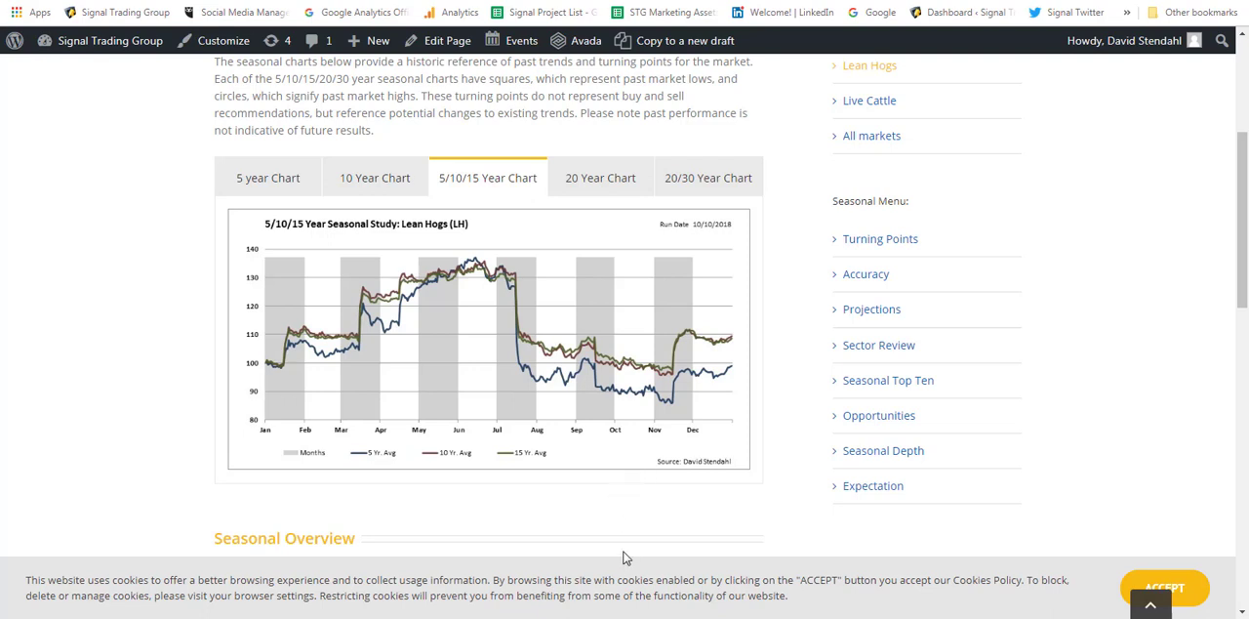